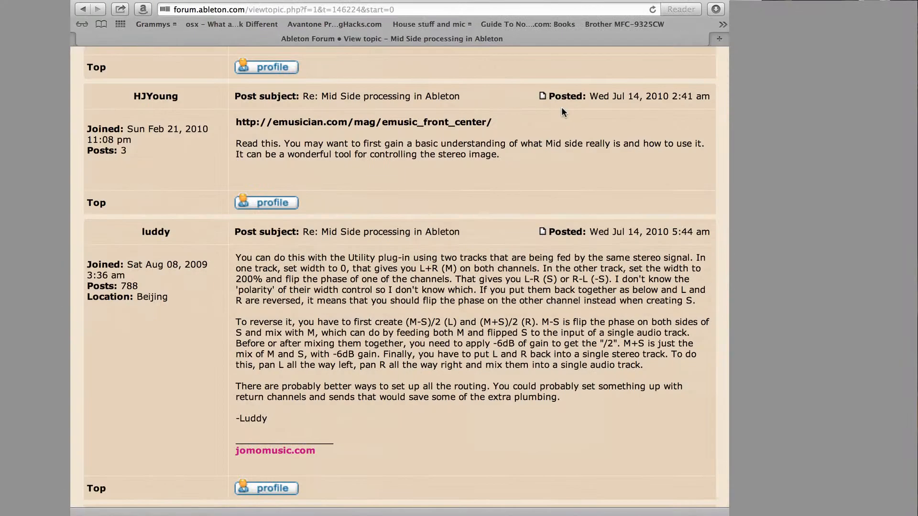
Load the u-he ACE synth from Plug-In Devices onto Source, then close its editor
scroll("up", 3)
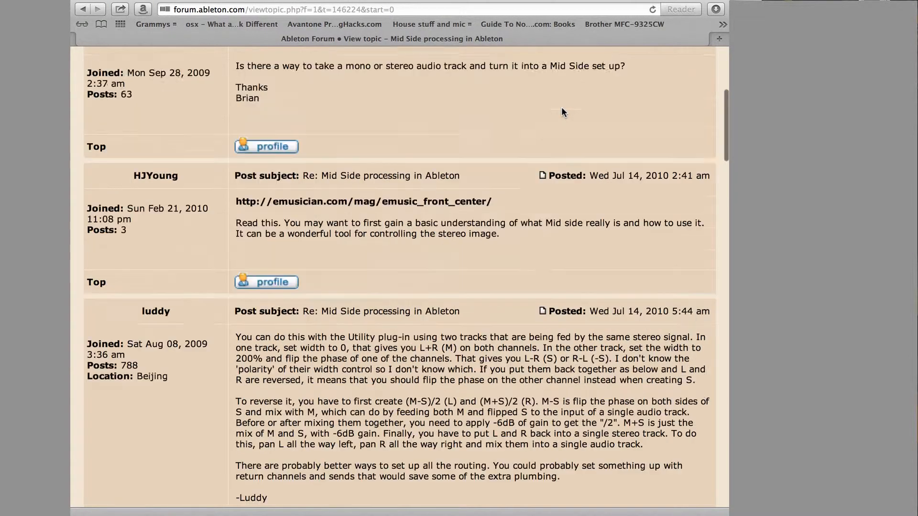
scroll("up", 3)
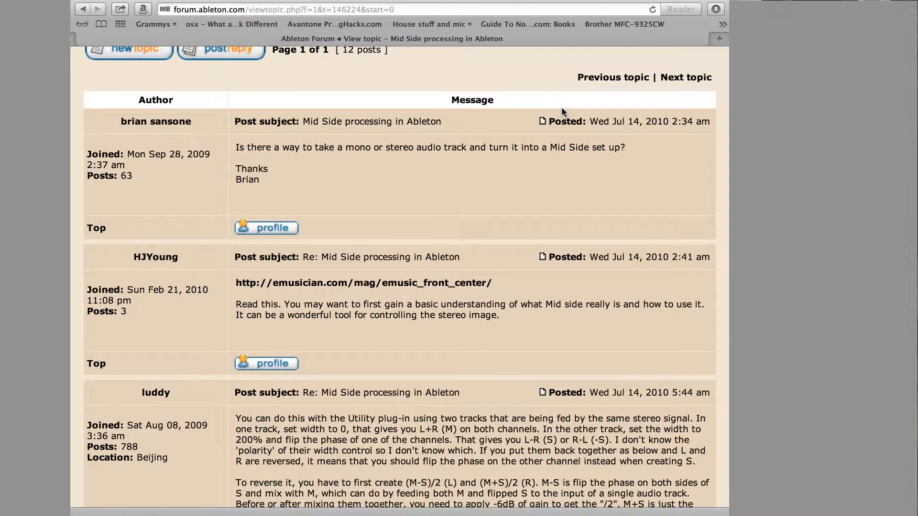
scroll("down", 3)
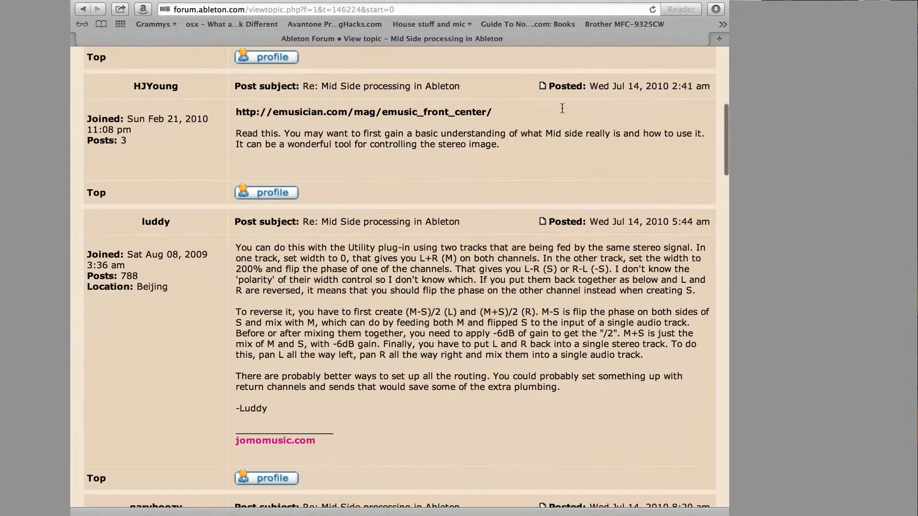
scroll("down", 3)
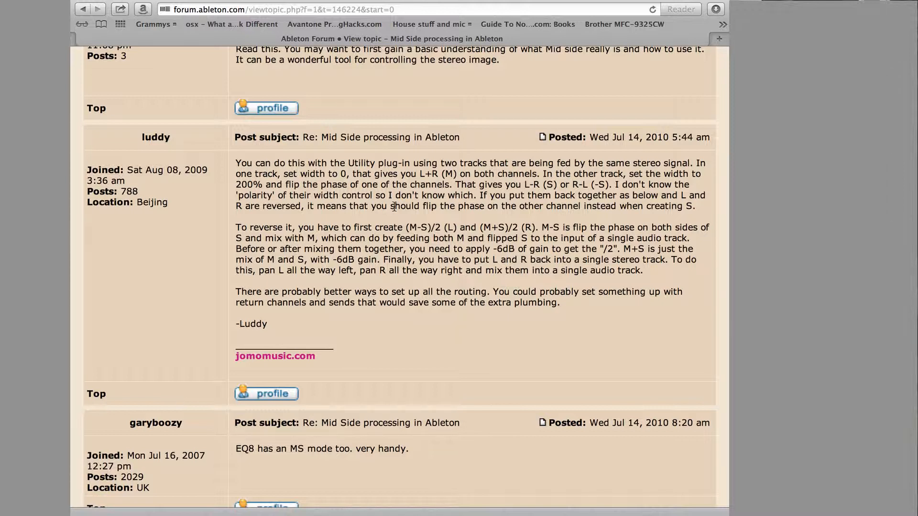
scroll("down", 3)
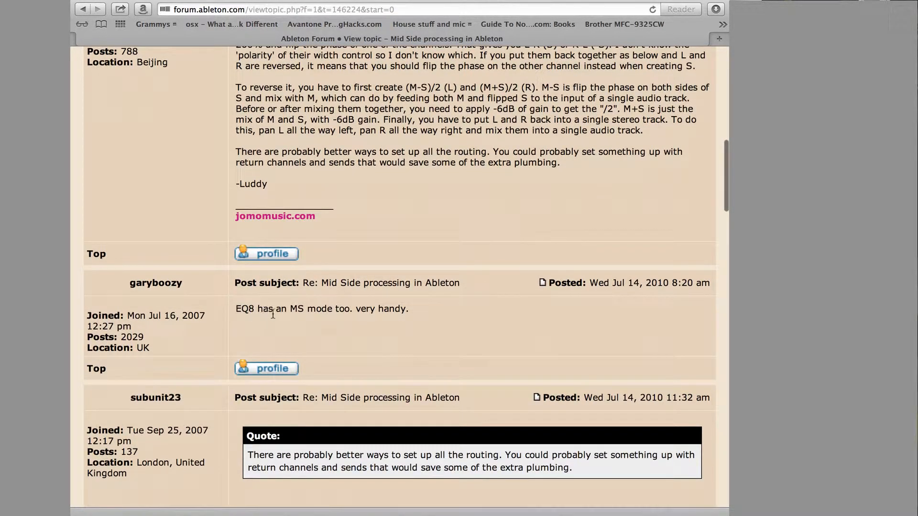
mouse_move(370, 321)
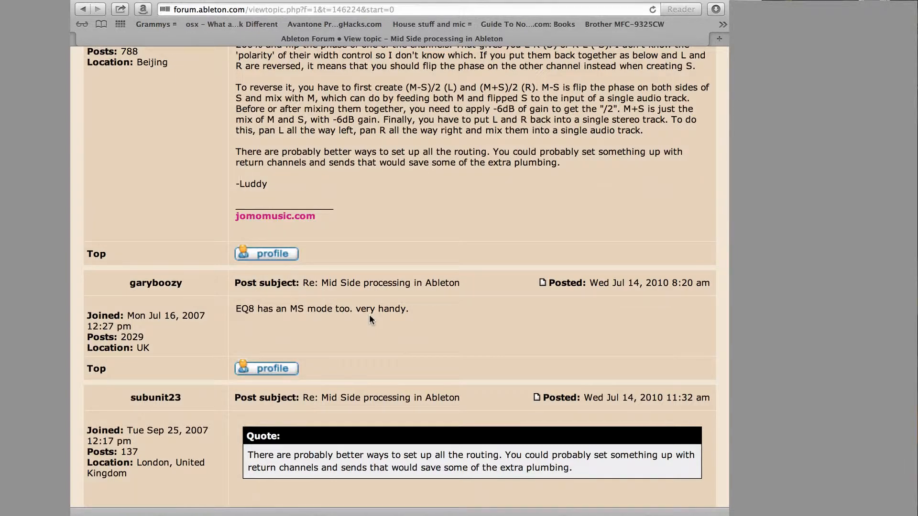
scroll("down", 3)
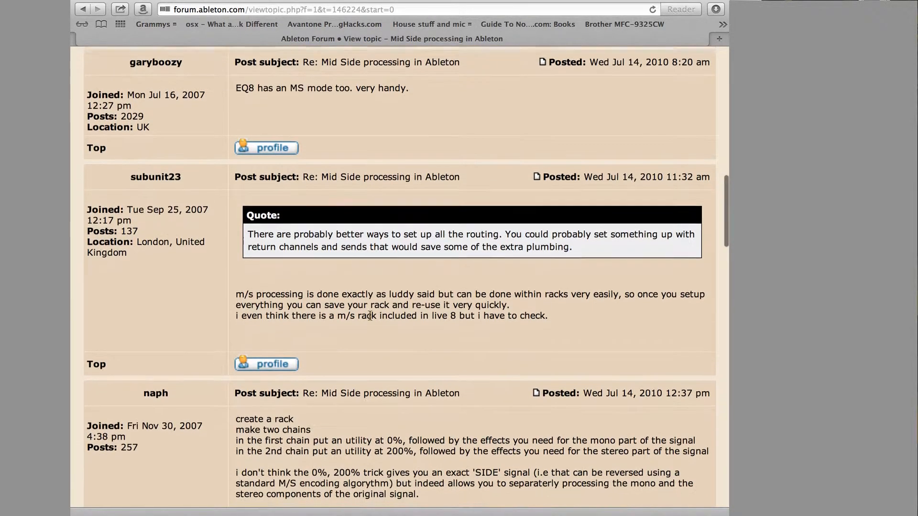
scroll("down", 3)
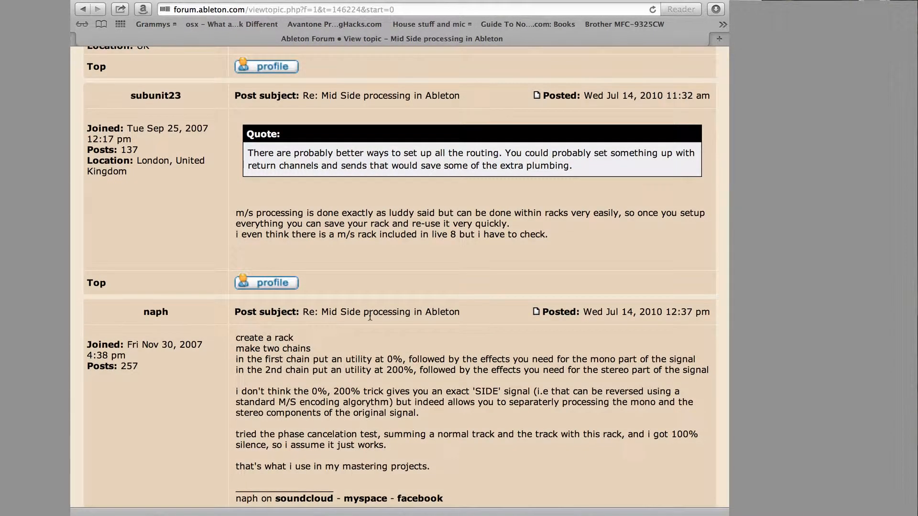
scroll("down", 3)
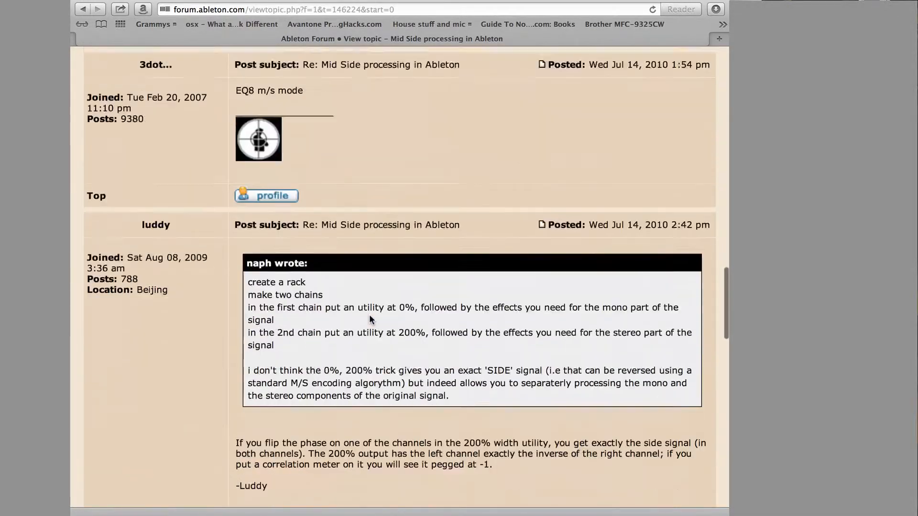
scroll("down", 3)
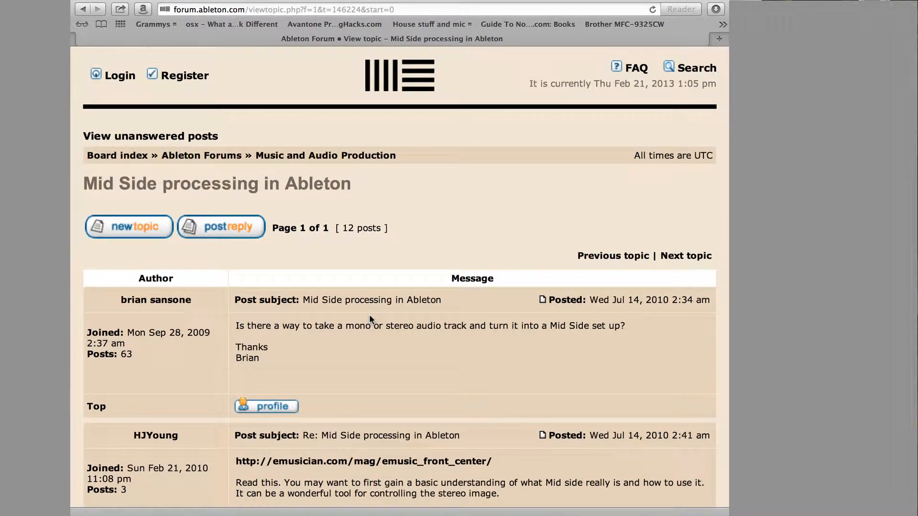
key("Cmd+Tab")
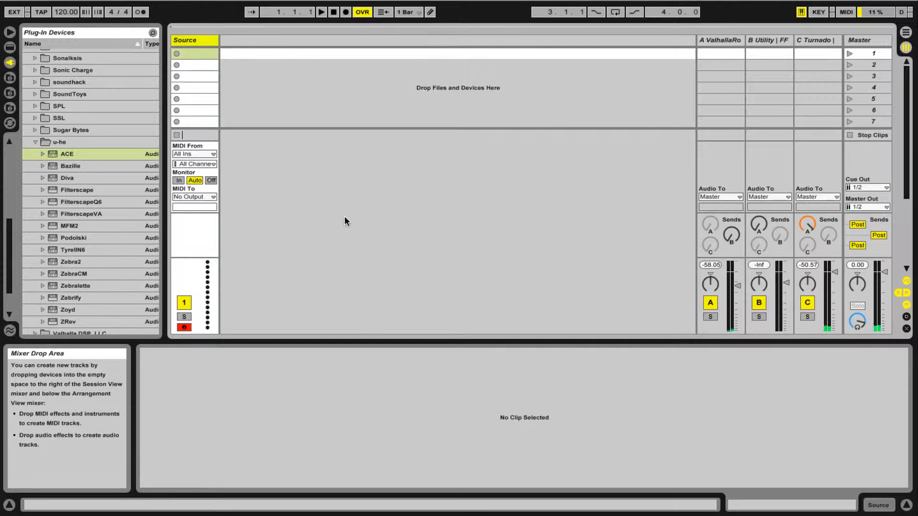
mouse_move(198, 43)
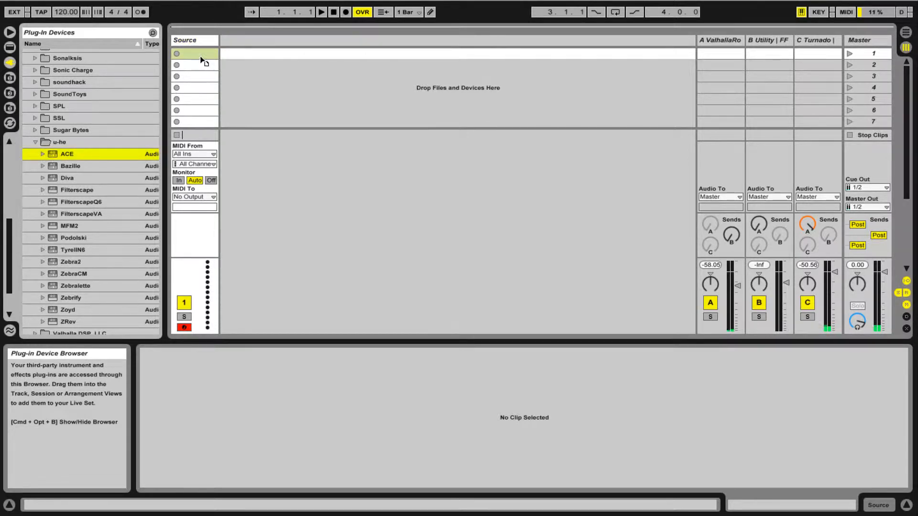
double_click(67, 153)
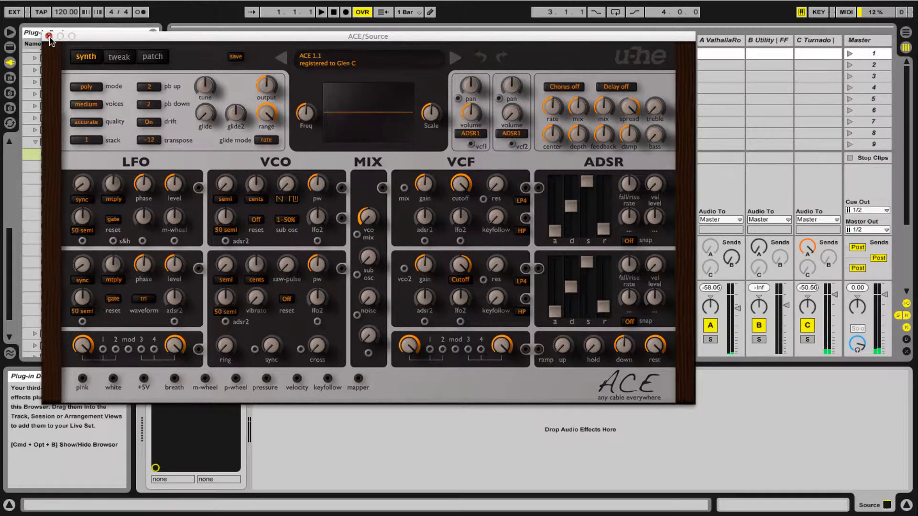
left_click(47, 37)
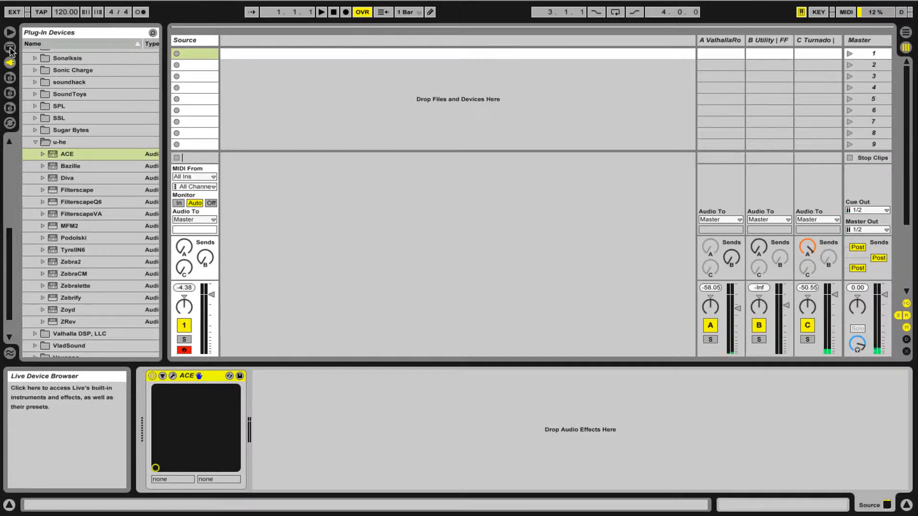
Insert Arpeggiator from Live's MIDI Effects before ACE on Source, with Hold enabled
left_click(8, 61)
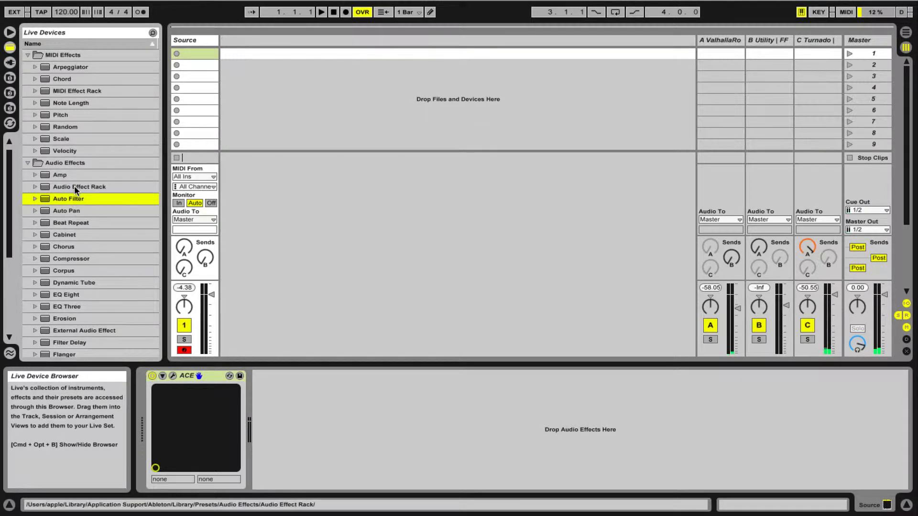
left_click(67, 67)
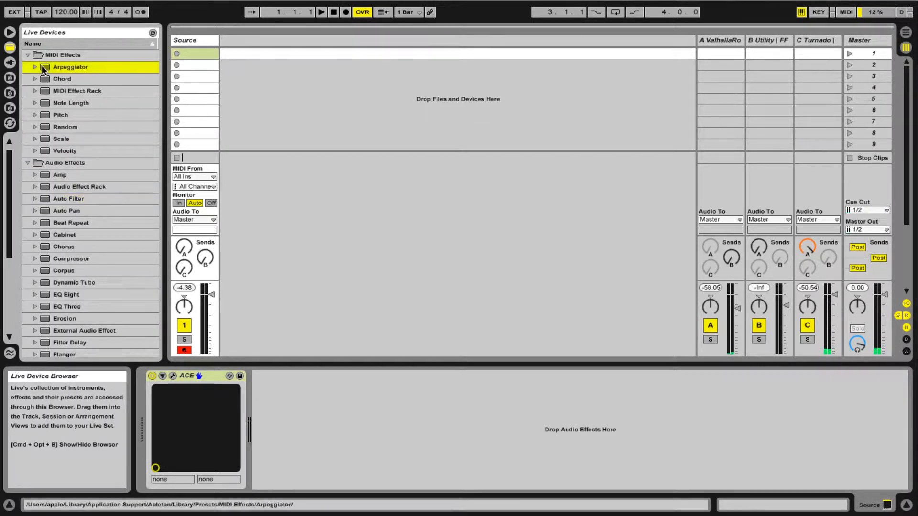
double_click(67, 67)
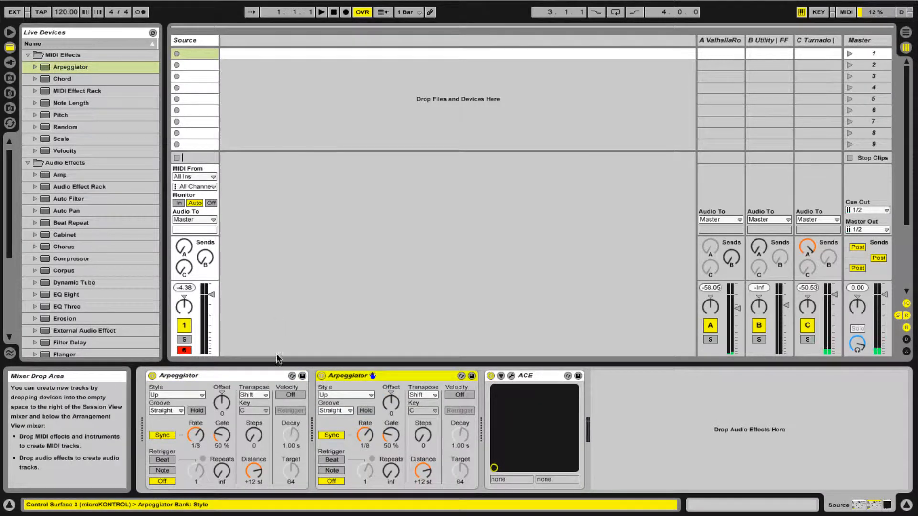
mouse_move(196, 411)
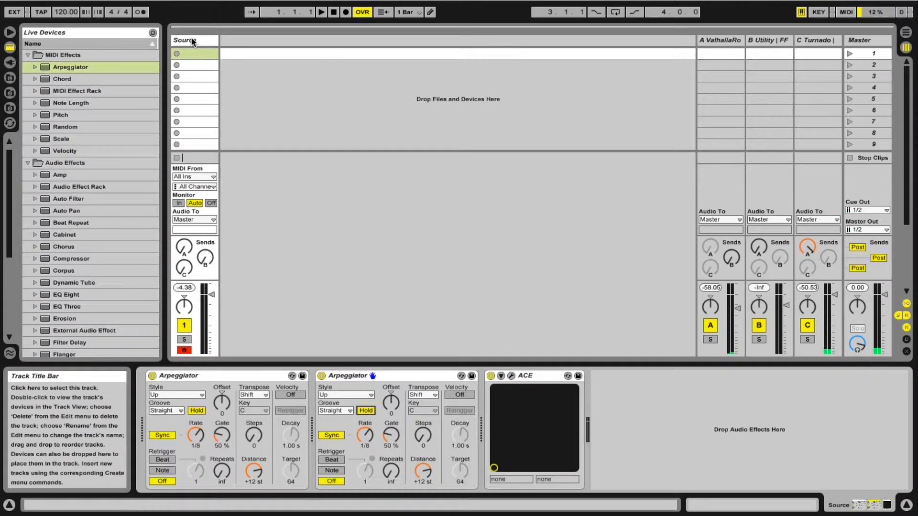
left_click(191, 40)
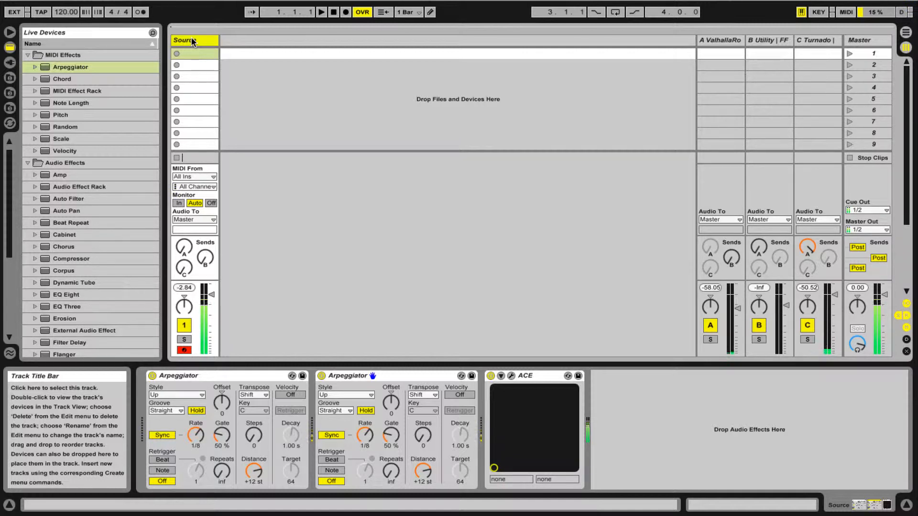
mouse_move(213, 401)
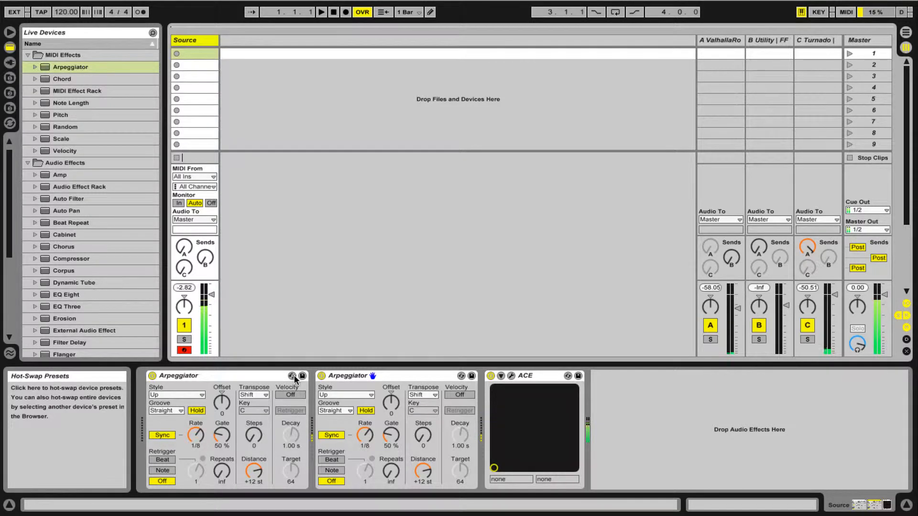
left_click(291, 376)
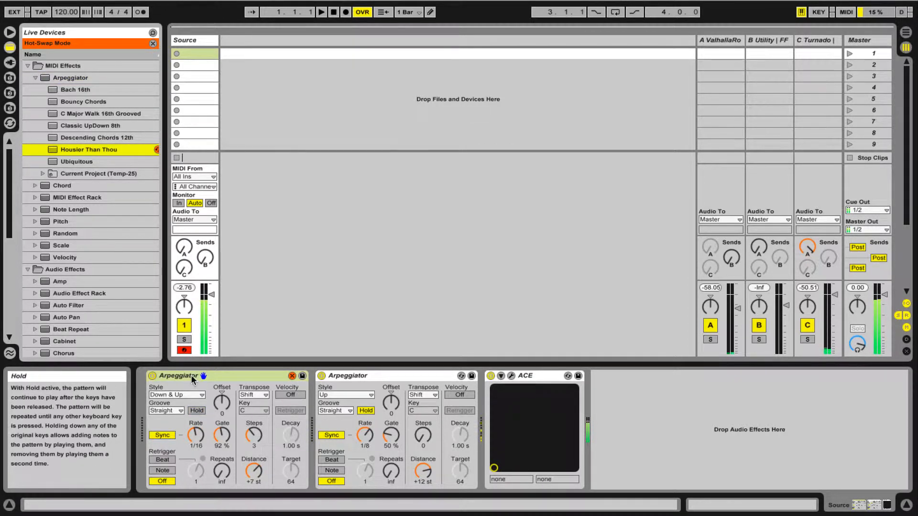
mouse_move(191, 376)
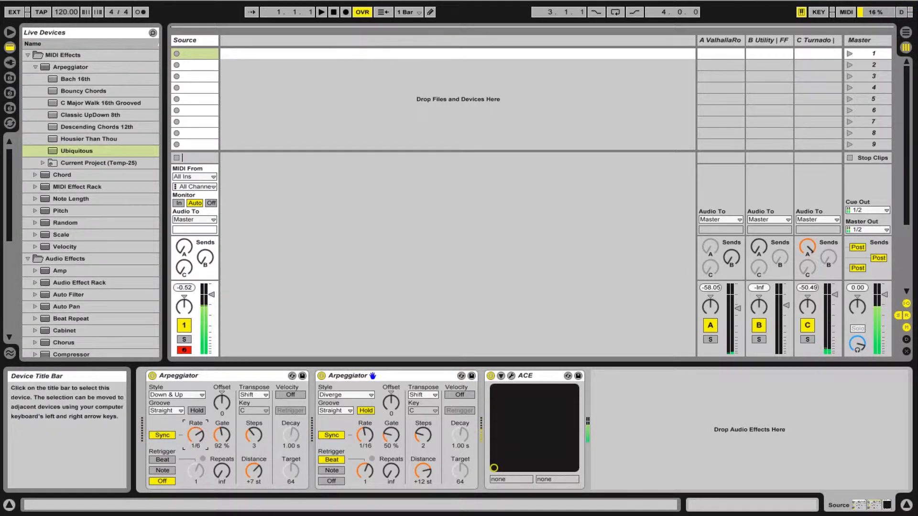
left_click_drag(195, 435, 195, 422)
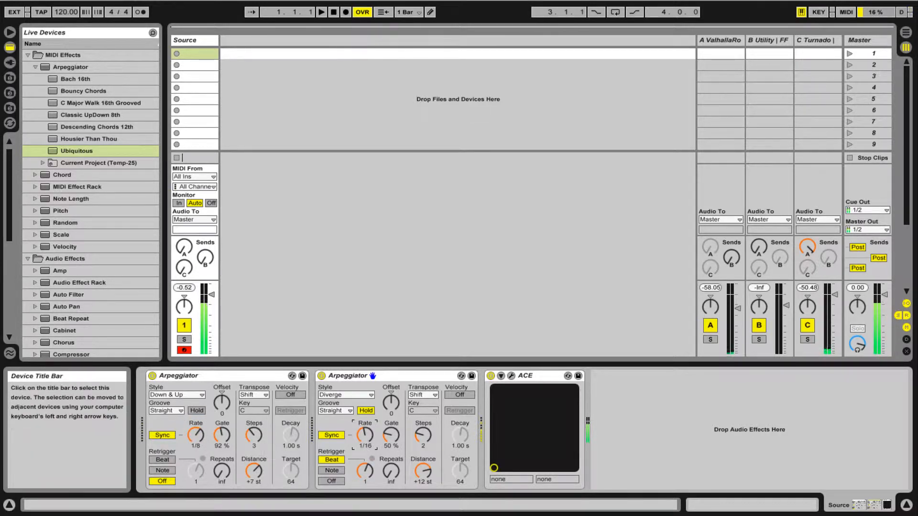
left_click_drag(363, 434, 363, 422)
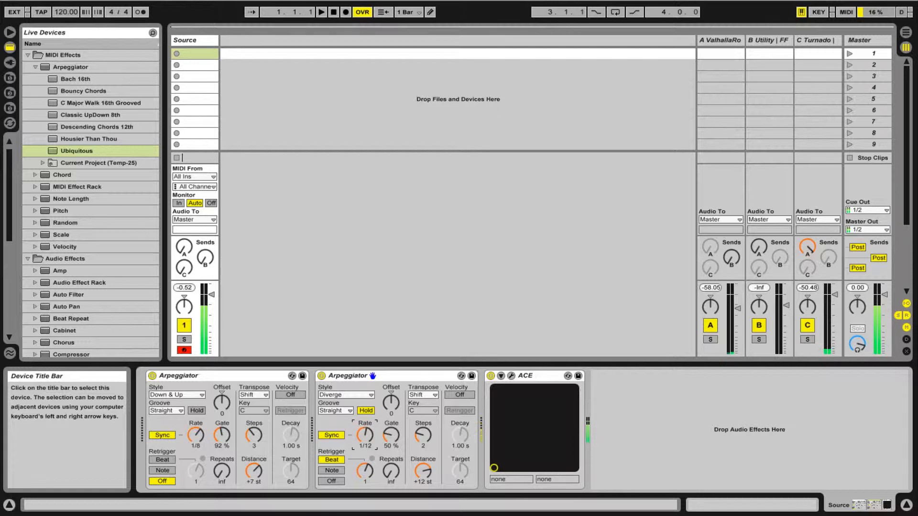
mouse_move(249, 416)
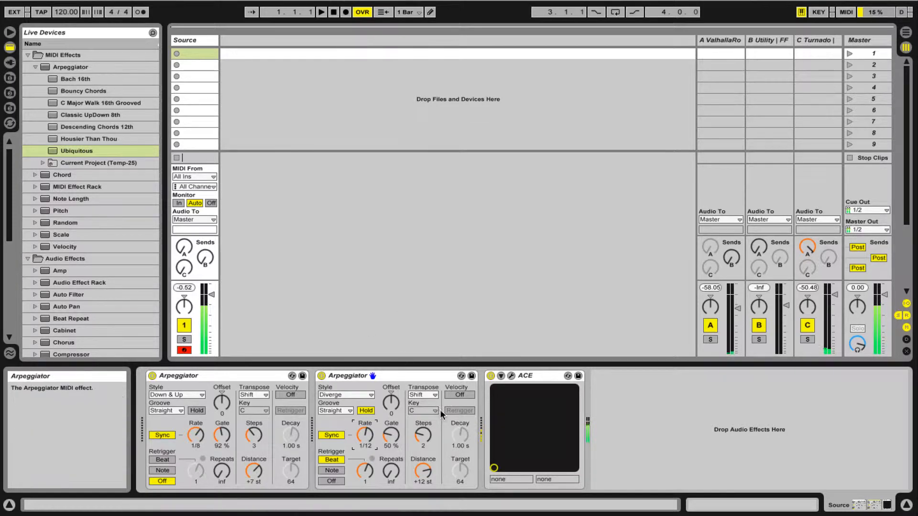
mouse_move(423, 471)
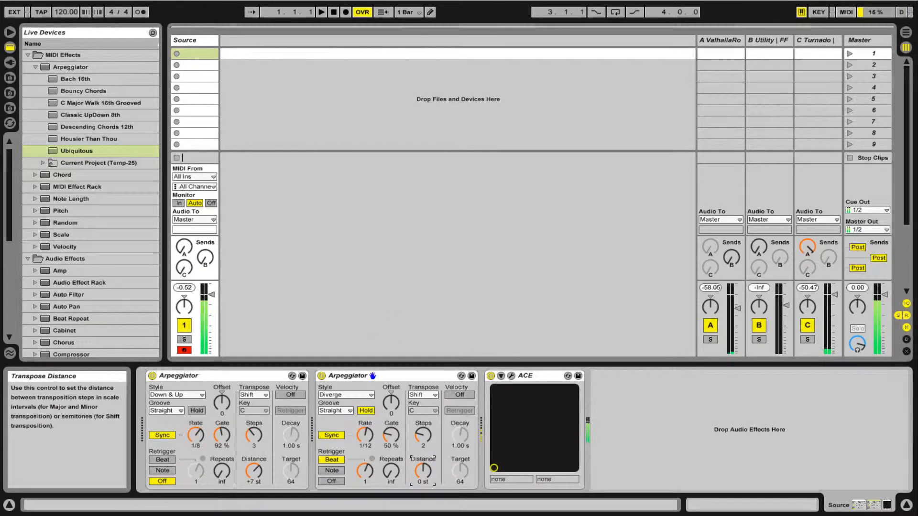
left_click_drag(423, 472, 422, 486)
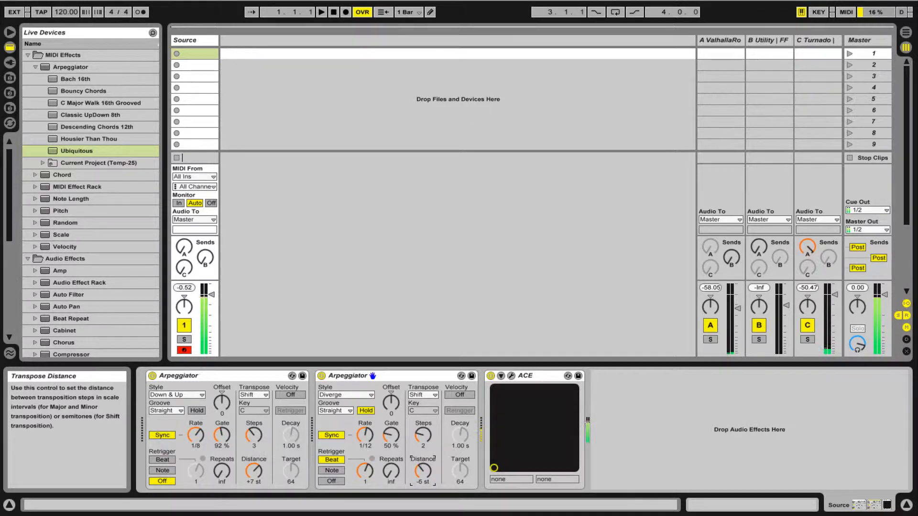
left_click_drag(423, 471, 422, 485)
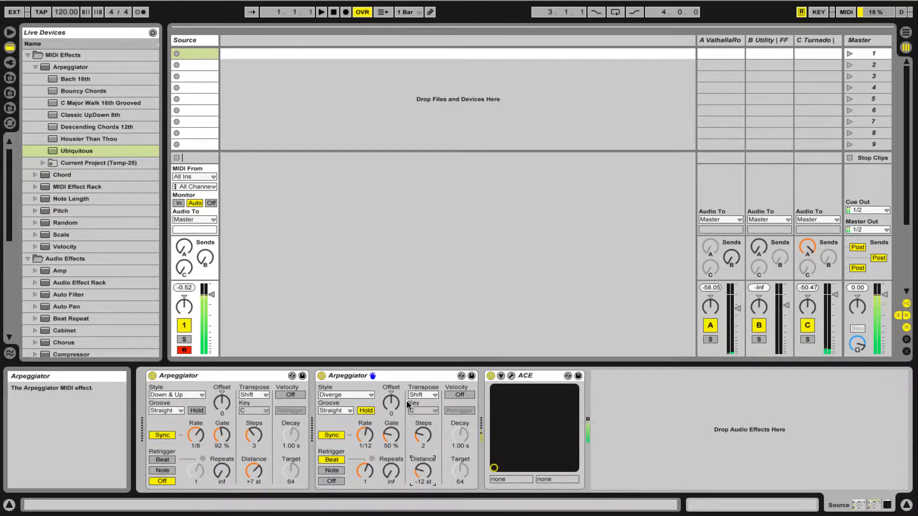
mouse_move(346, 282)
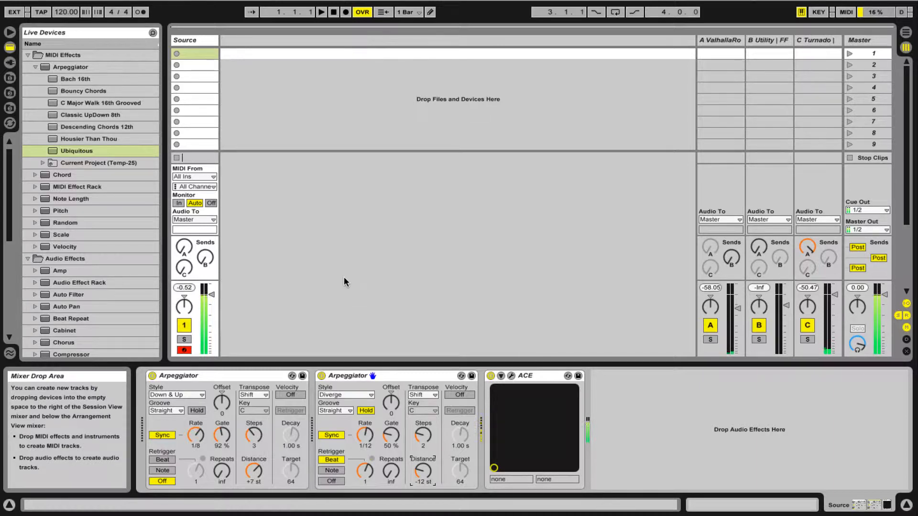
mouse_move(512, 377)
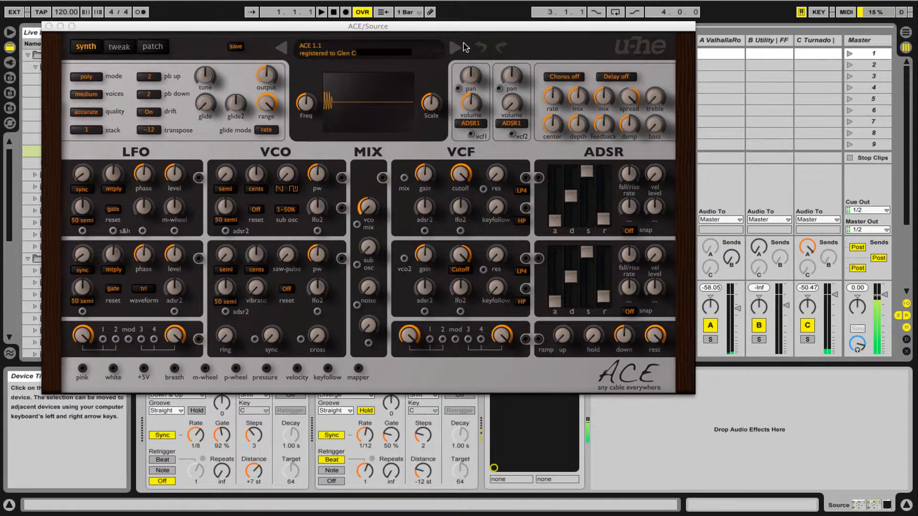
Step ACE to the 'BT beloved, too (vel)' preset and close its window
left_click(278, 48)
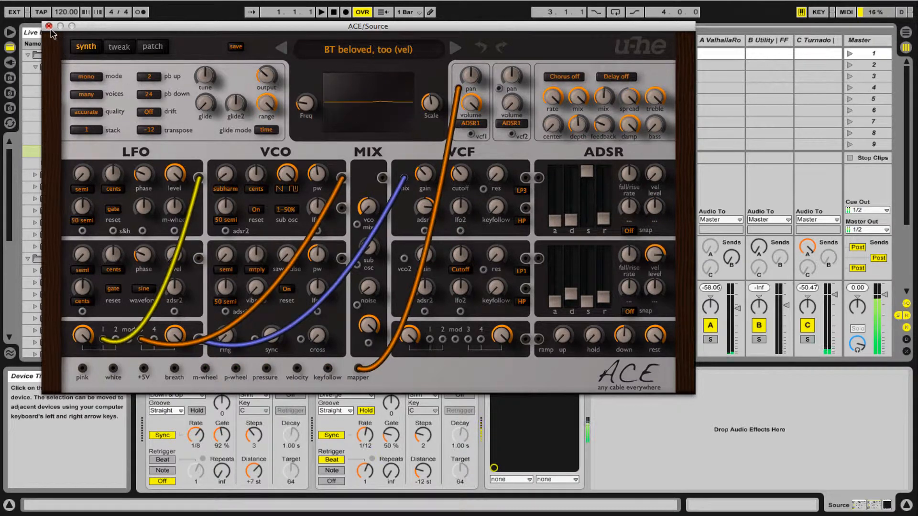
left_click(50, 26)
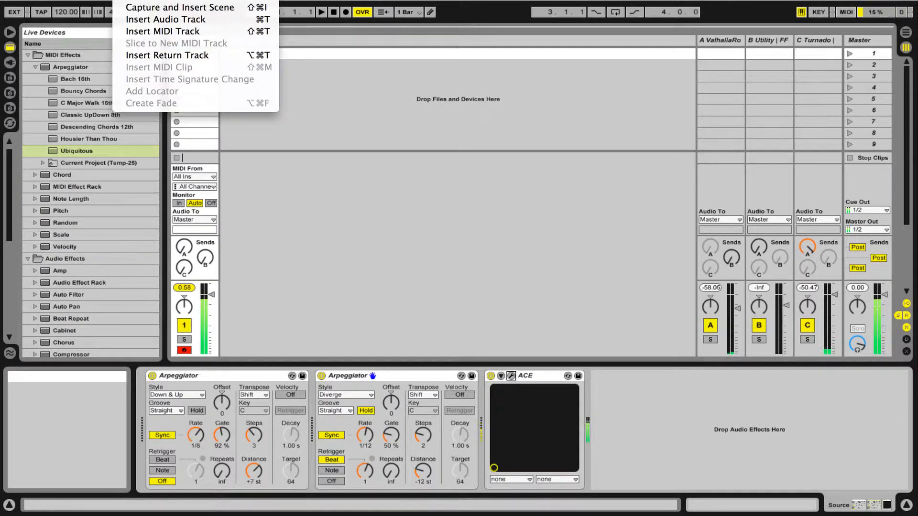
mouse_move(162, 32)
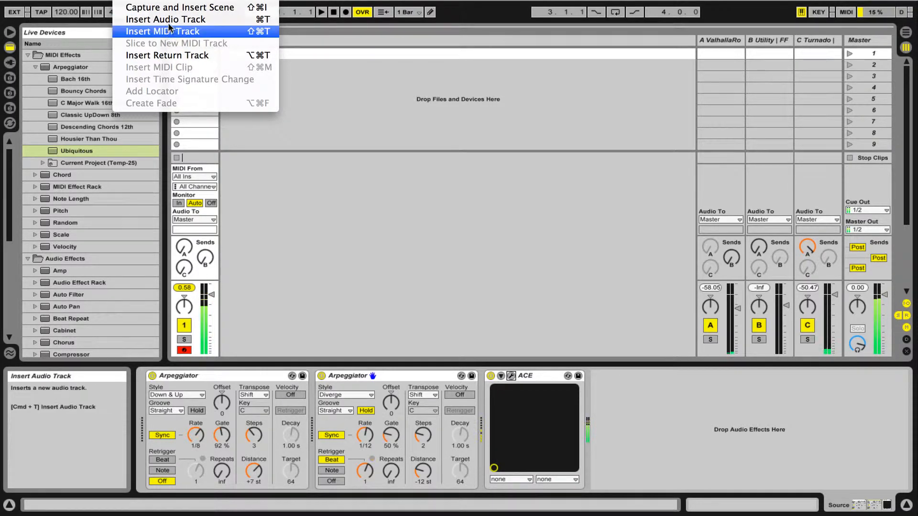
mouse_move(169, 19)
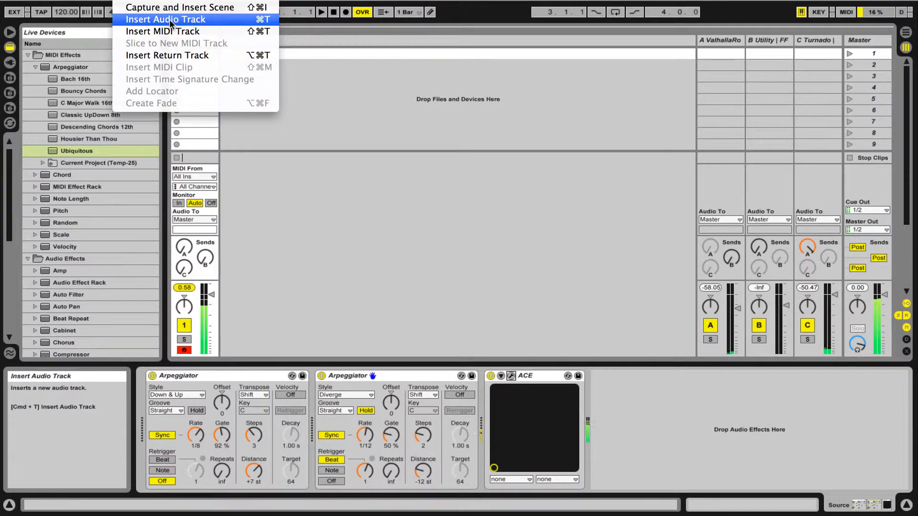
Insert a new audio track and rename '2 Audio' to 'Mid'
left_click(164, 19)
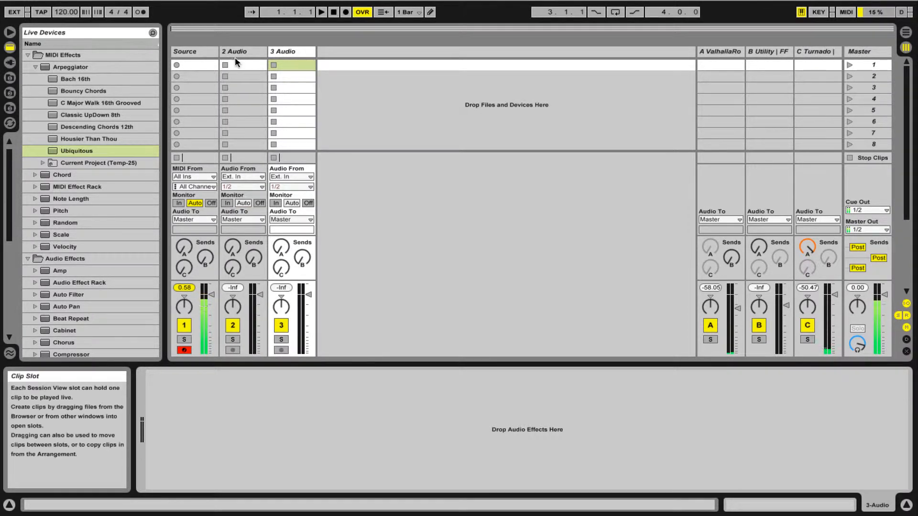
left_click(236, 51)
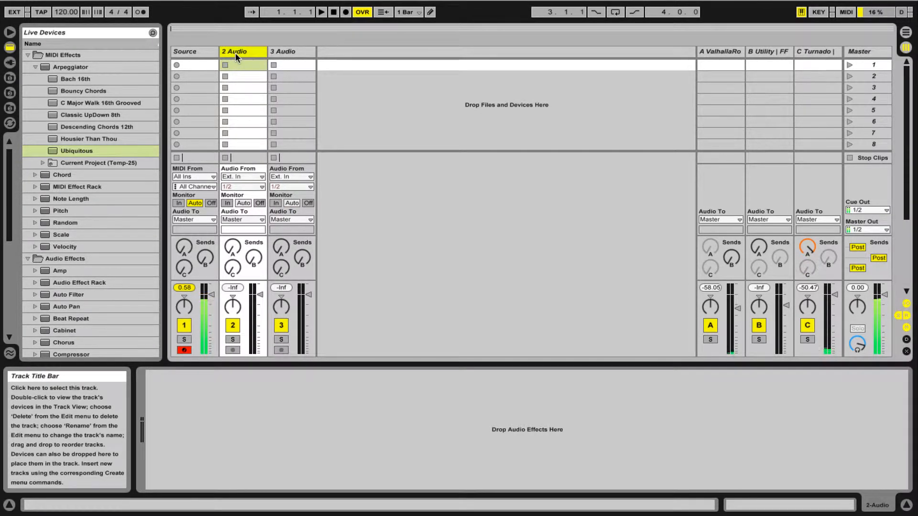
type("Mid")
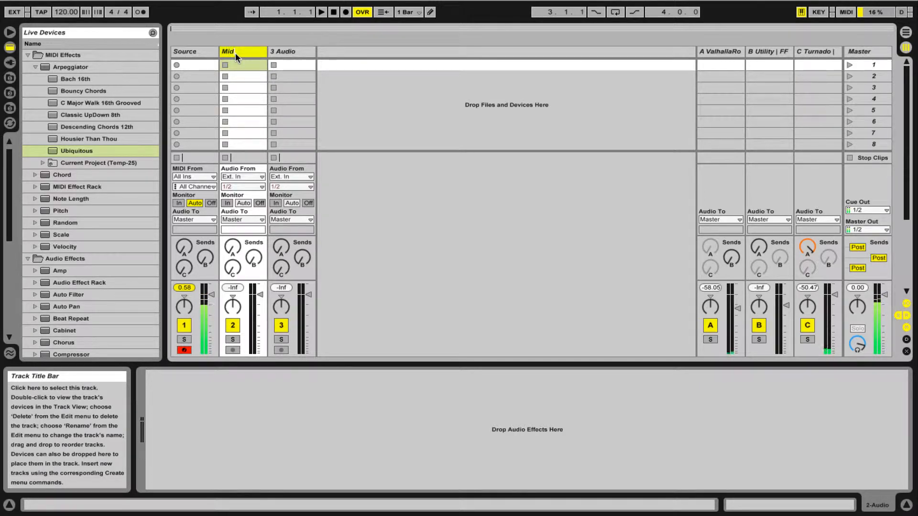
left_click(291, 52)
type("Sides")
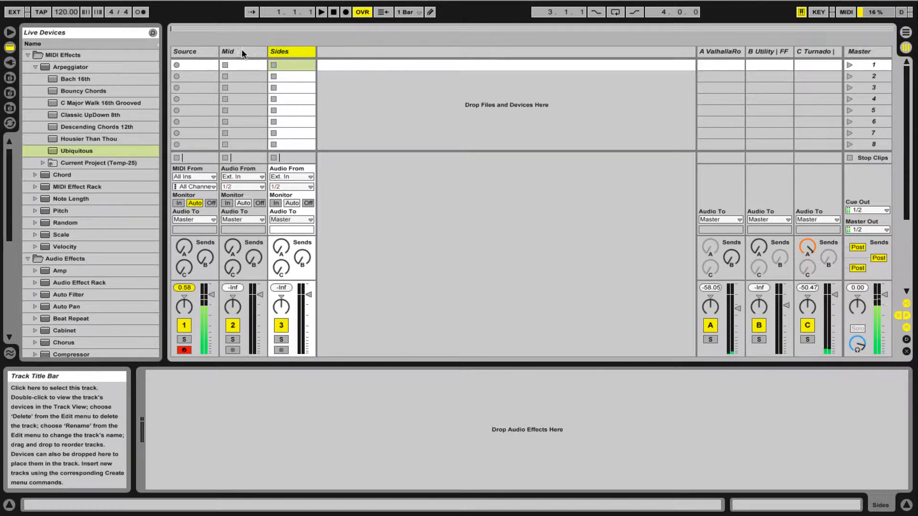
Rename '3 Audio' to 'Sides', group it with Mid, and name the group 'M/S'
left_click(241, 51)
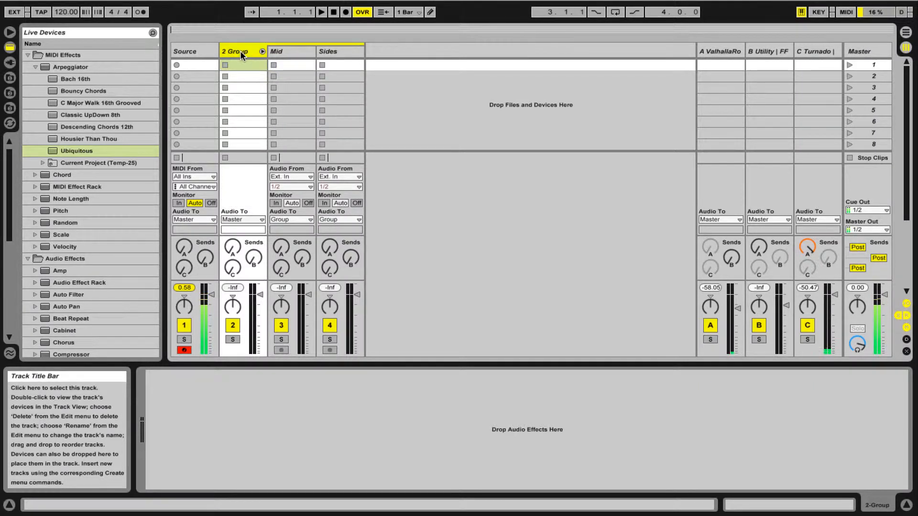
double_click(235, 51)
type("M/S")
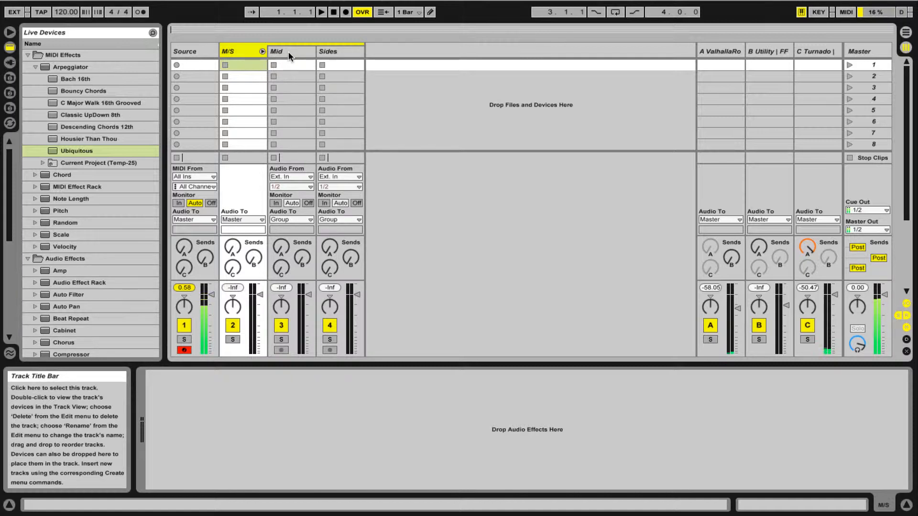
left_click(289, 52)
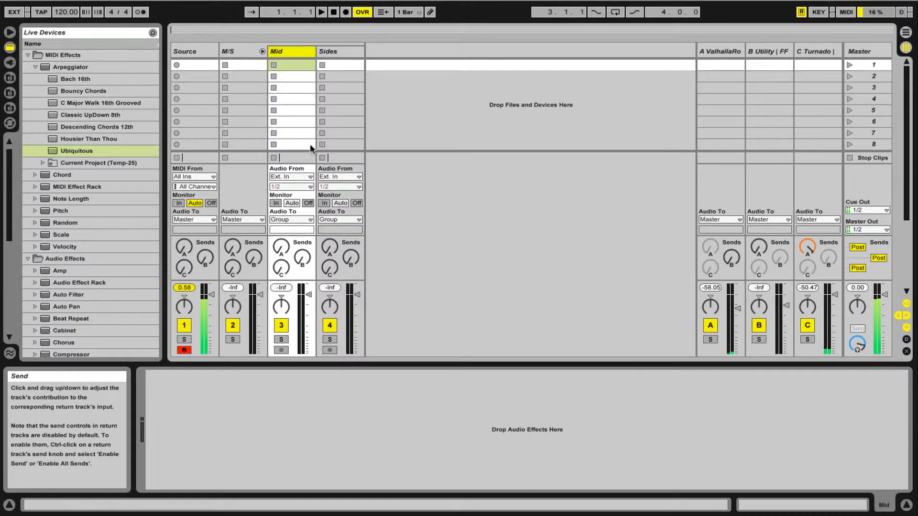
mouse_move(307, 67)
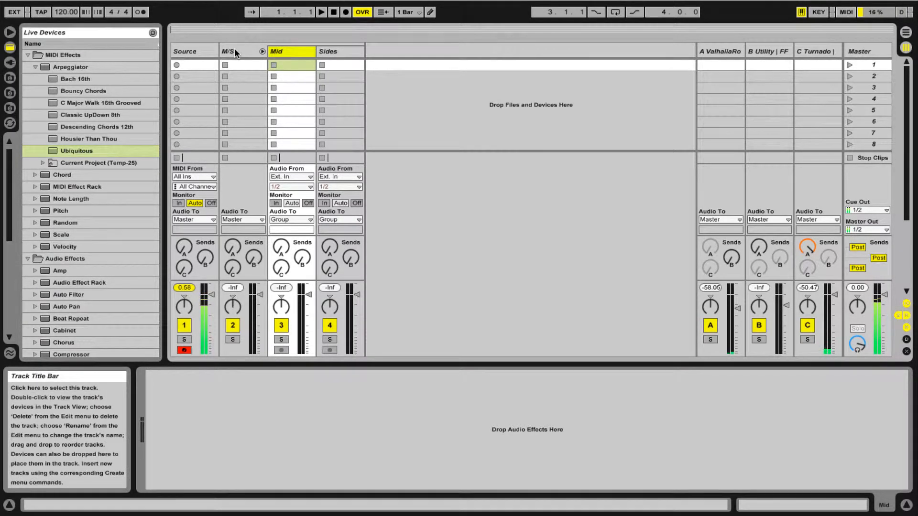
mouse_move(250, 117)
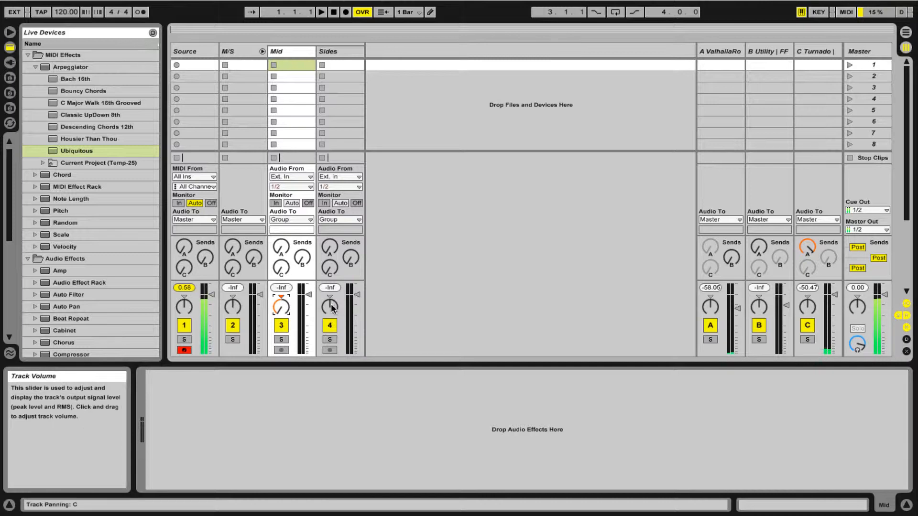
Expand Audio Units > Brainworx in the Plug-In Devices browser to show bx_digital V2
left_click_drag(329, 304, 330, 316)
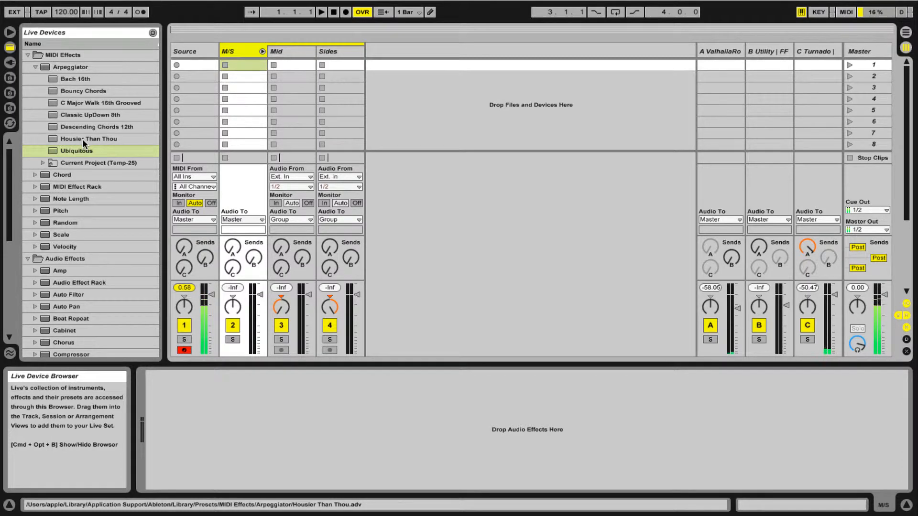
left_click(8, 76)
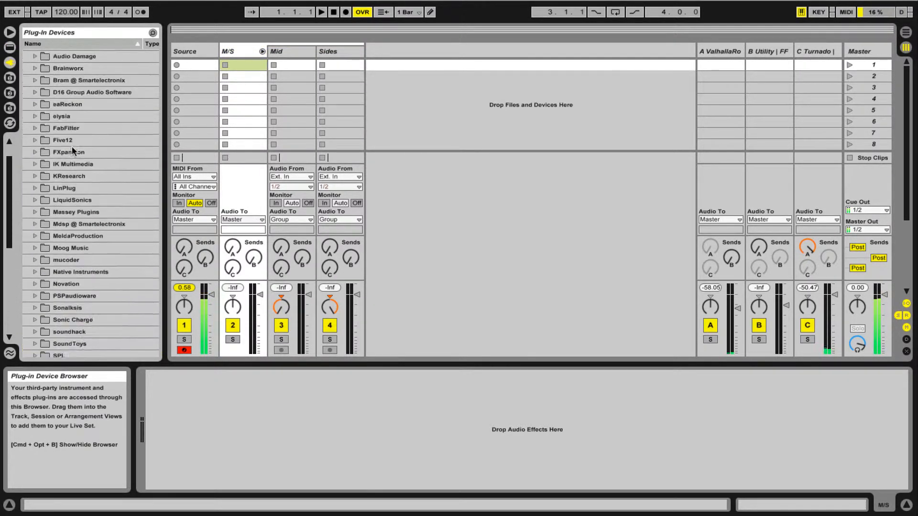
left_click(34, 54)
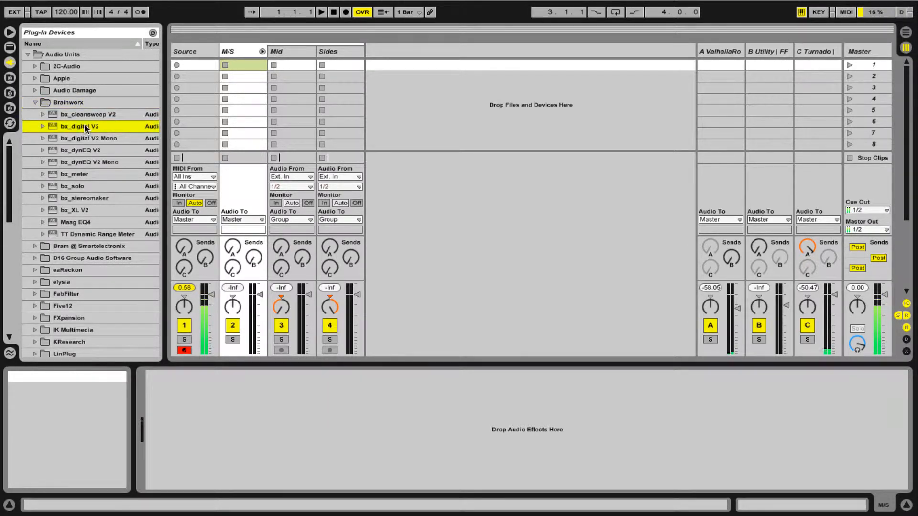
Load bx_digital V2 onto the M/S group and change its Modus mid/side mode
double_click(81, 127)
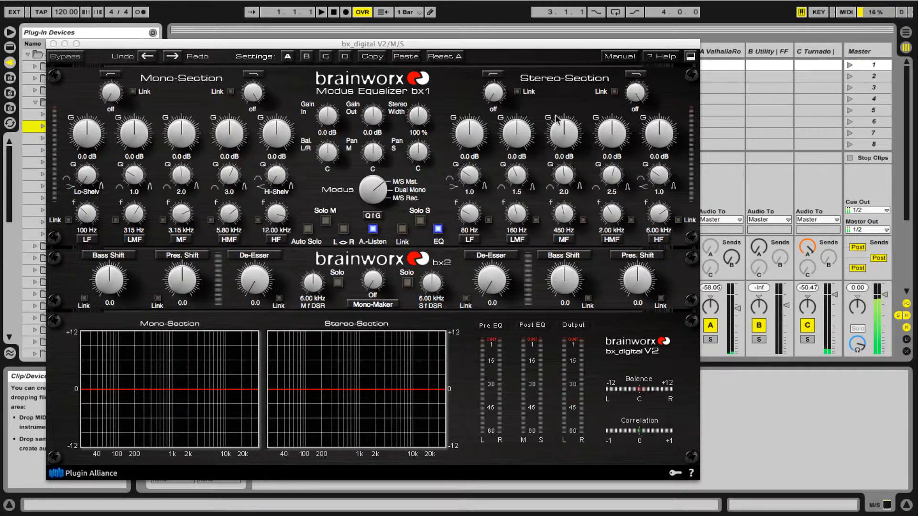
mouse_move(486, 206)
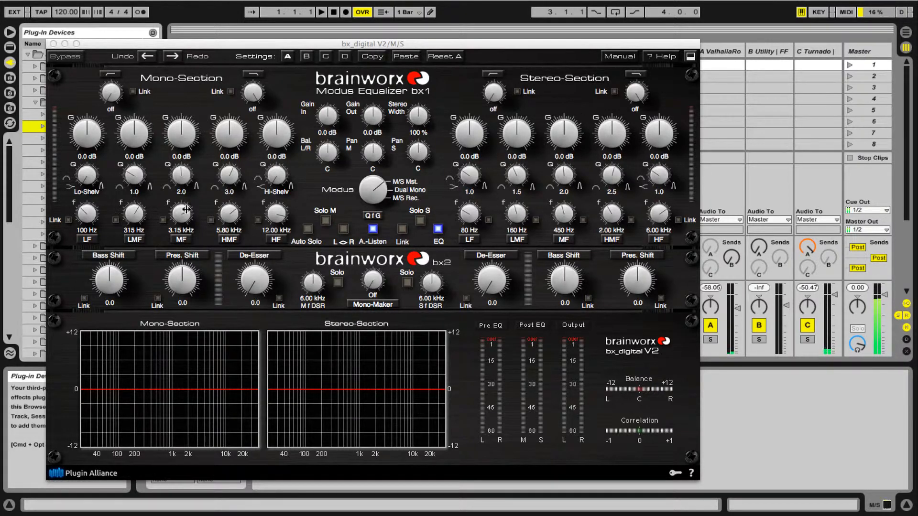
mouse_move(146, 276)
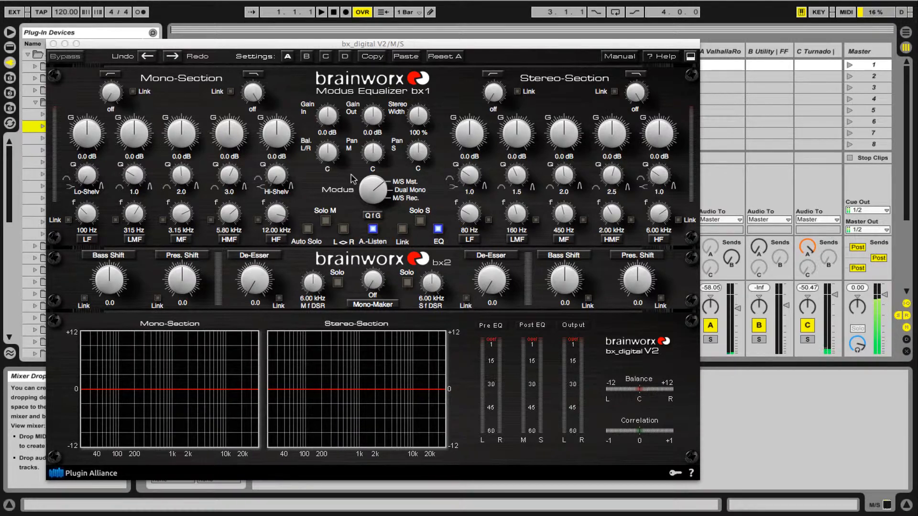
left_click(371, 190)
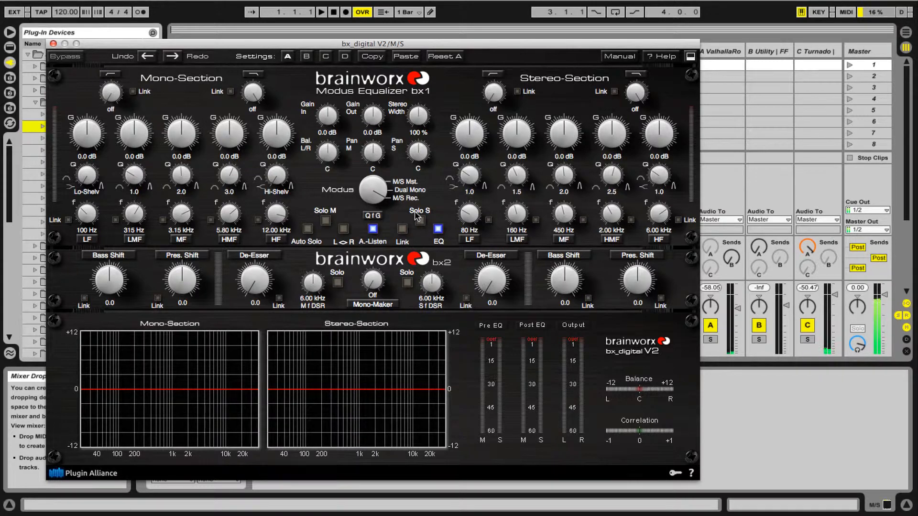
mouse_move(402, 237)
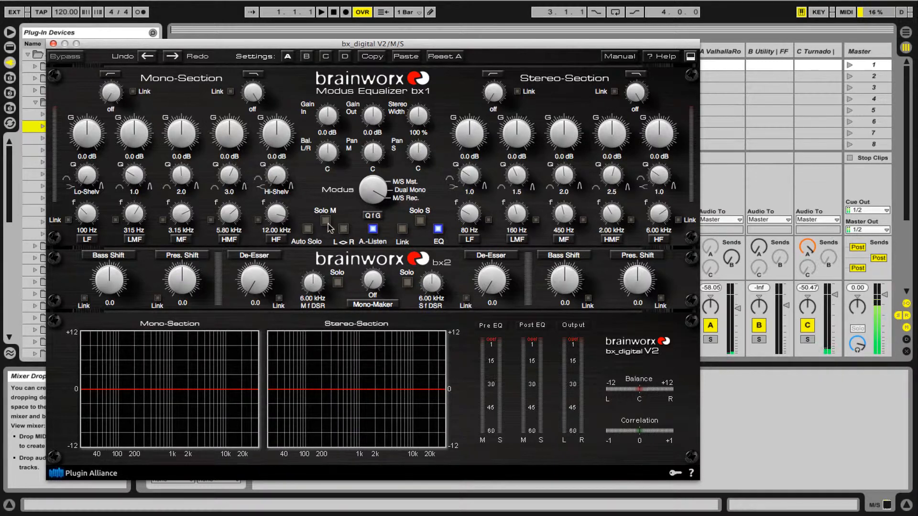
mouse_move(227, 112)
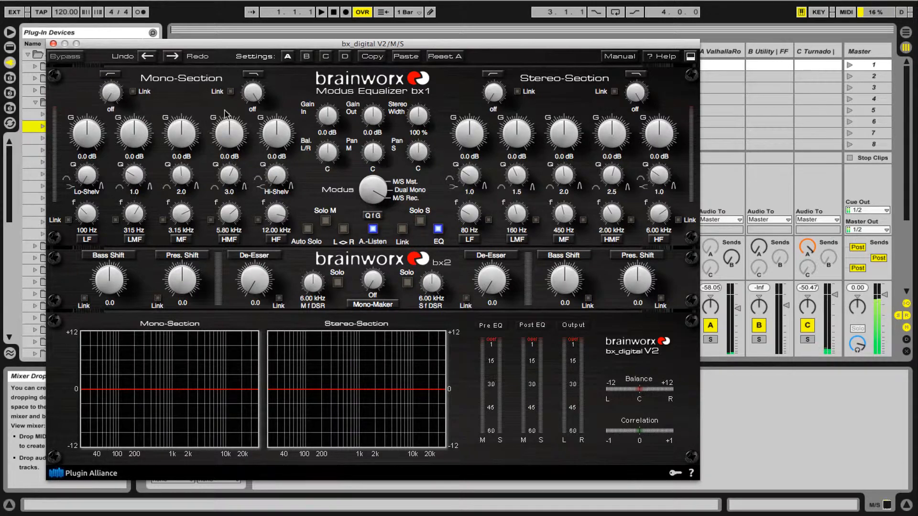
mouse_move(53, 46)
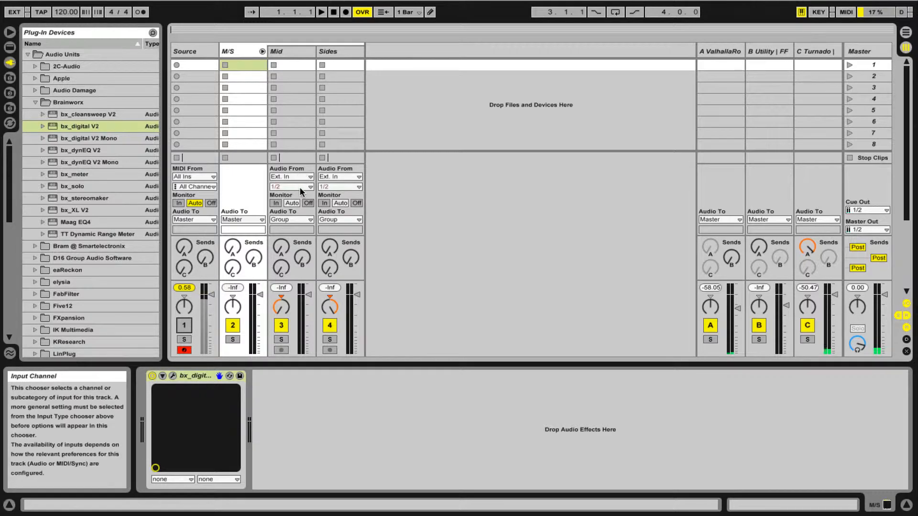
Set Mid's Audio From to the Source track, tapped Post FX
left_click(310, 176)
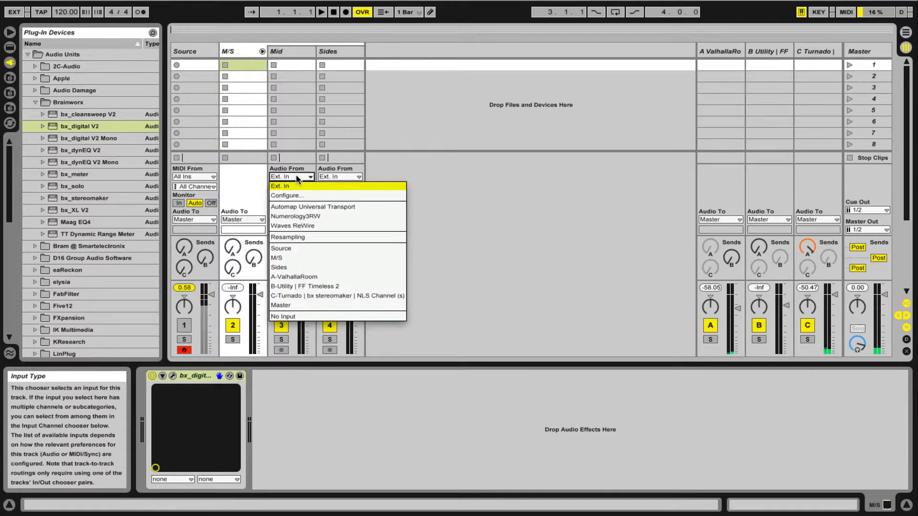
left_click(281, 249)
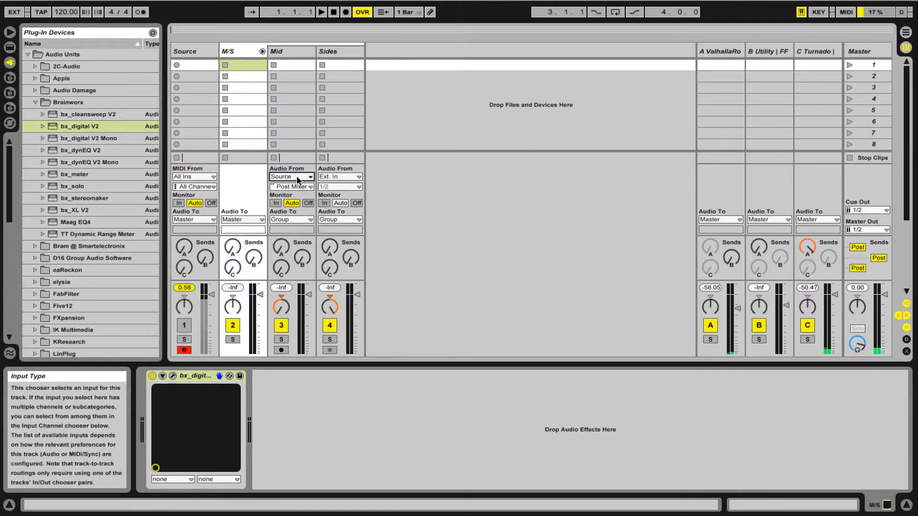
left_click(291, 186)
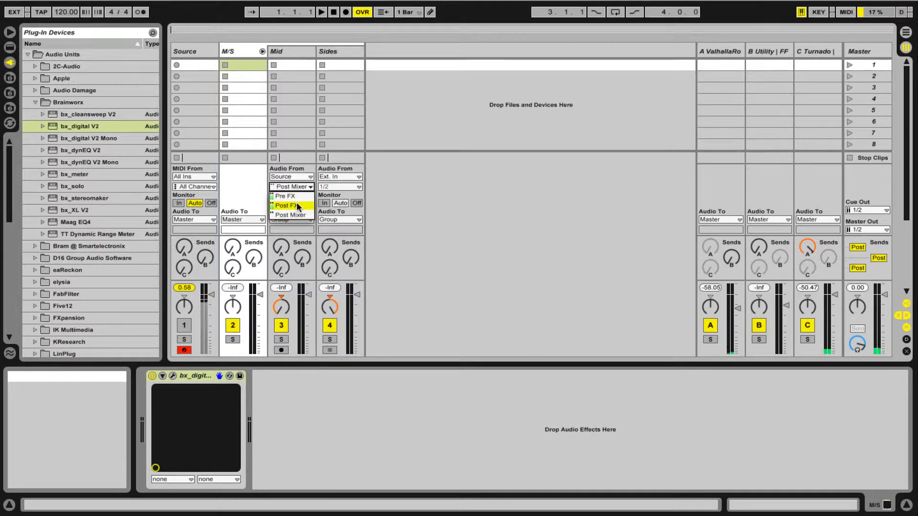
left_click(286, 205)
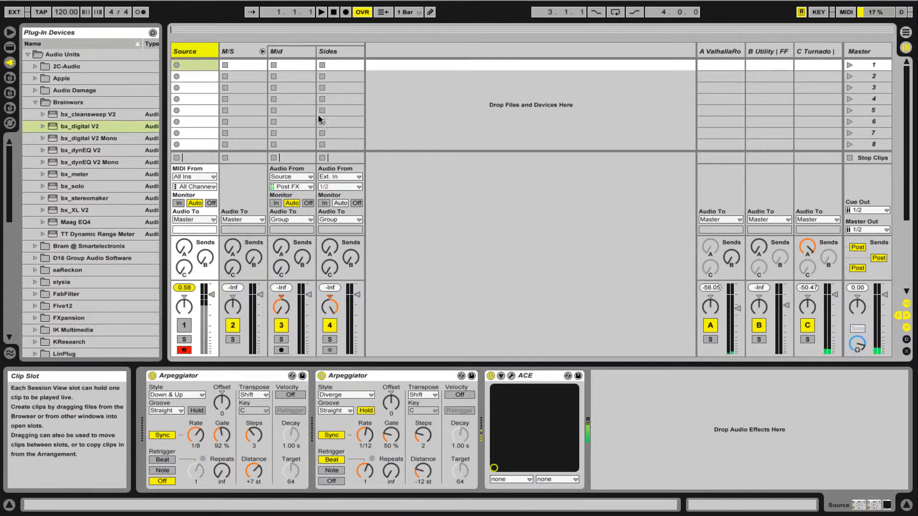
Set Mid's Monitor to In, then briefly solo and unsolo Source
left_click(290, 51)
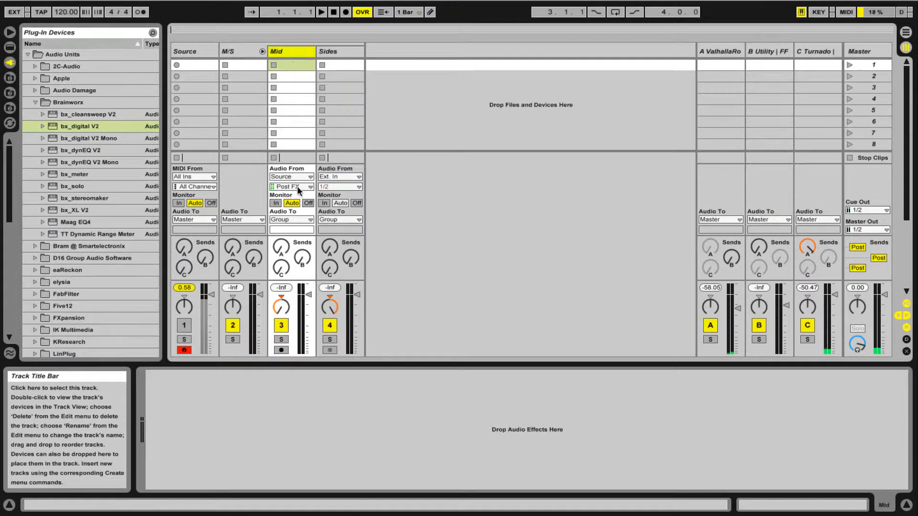
mouse_move(276, 203)
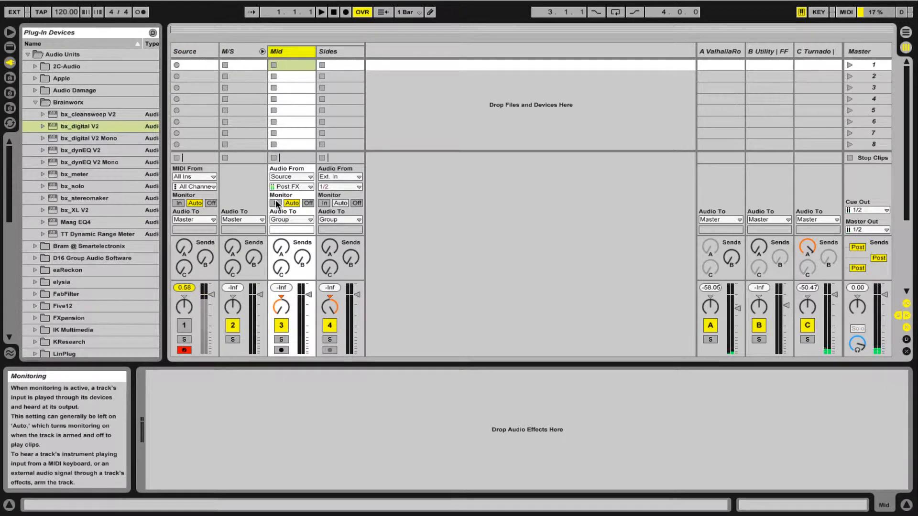
left_click(275, 203)
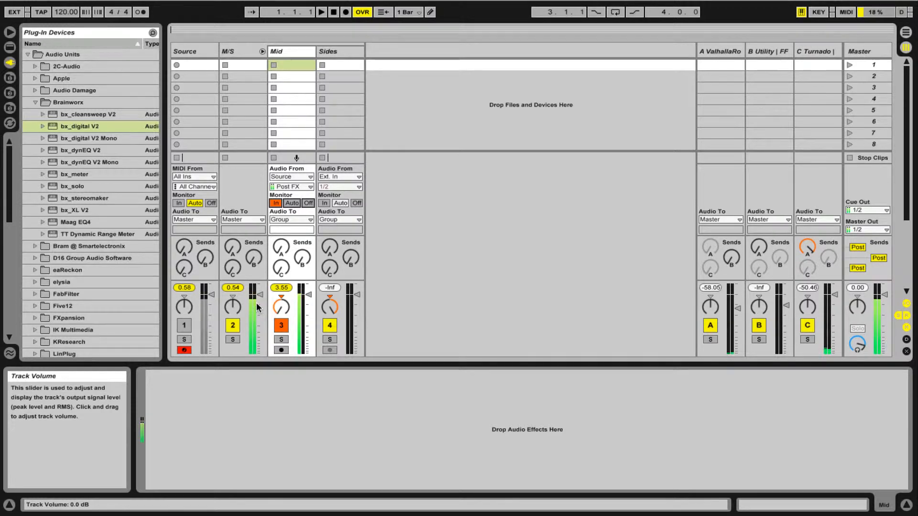
mouse_move(184, 339)
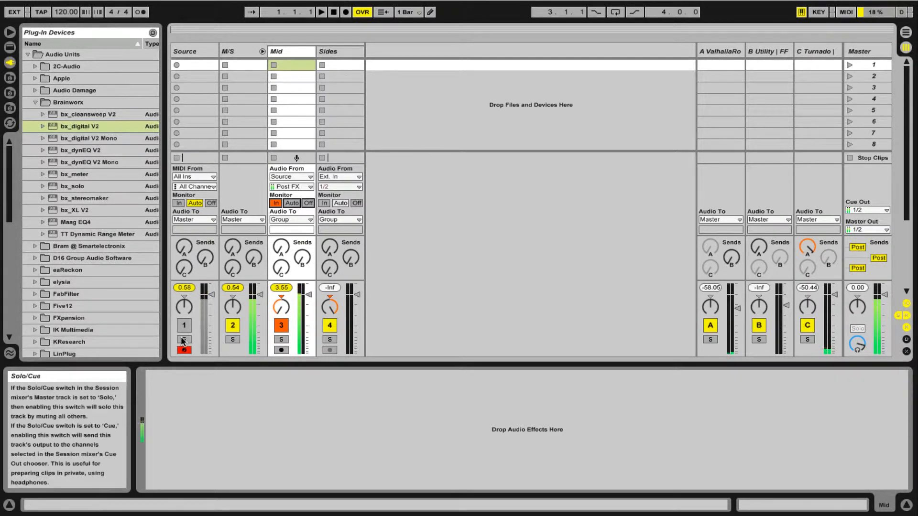
left_click(183, 340)
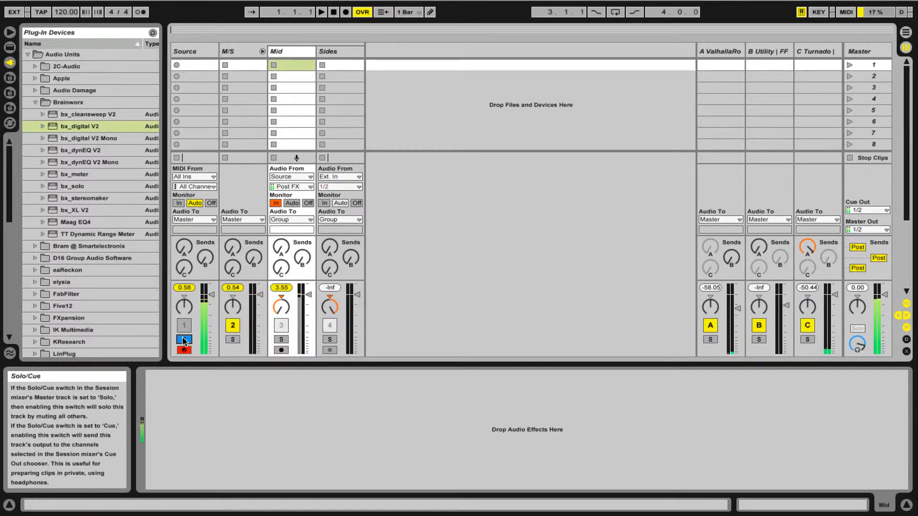
left_click(183, 339)
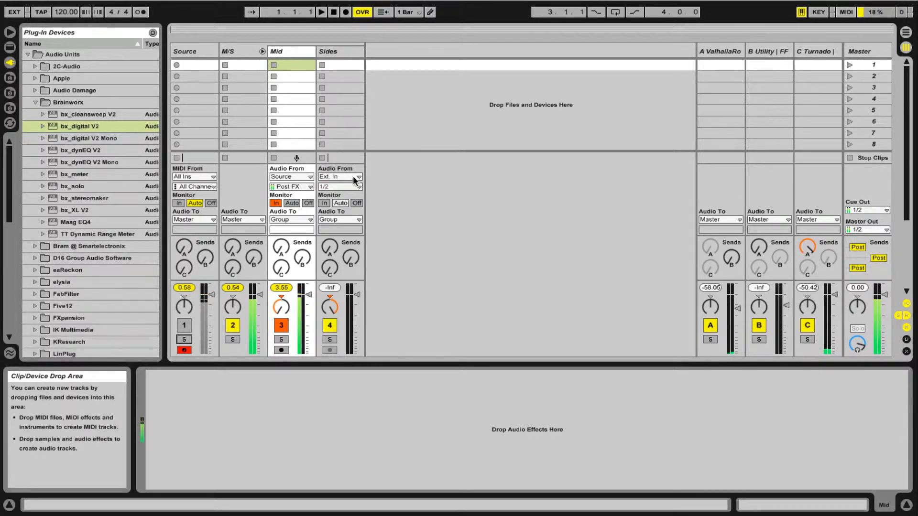
Set Sides' Audio From to Source (Post FX) with Monitor In, then select Sides
left_click(339, 177)
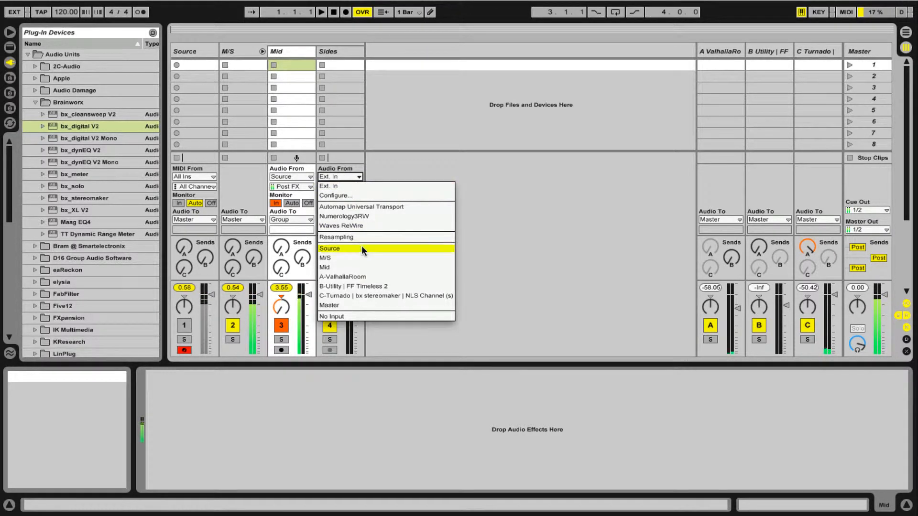
left_click(330, 248)
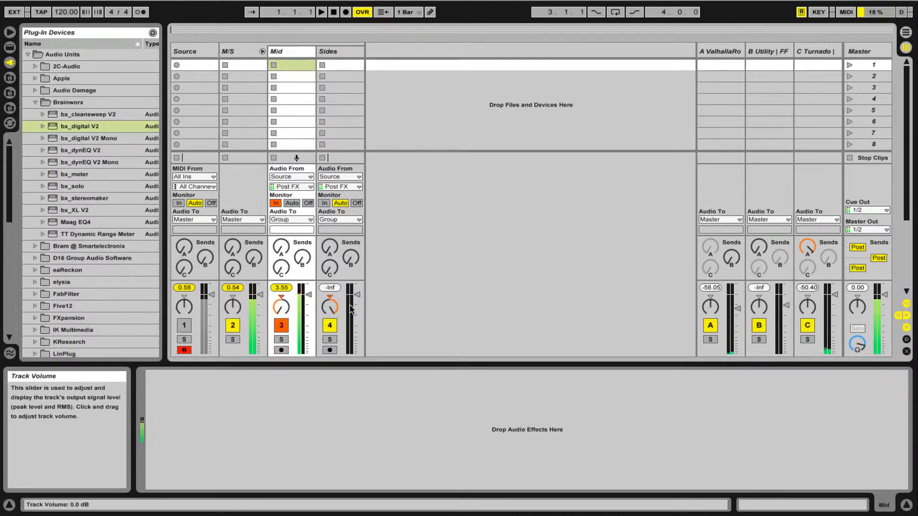
mouse_move(325, 203)
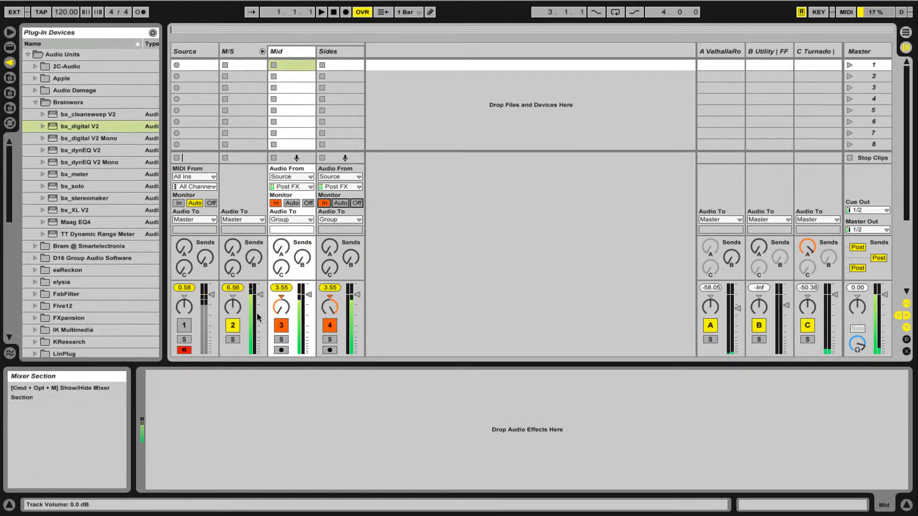
mouse_move(304, 302)
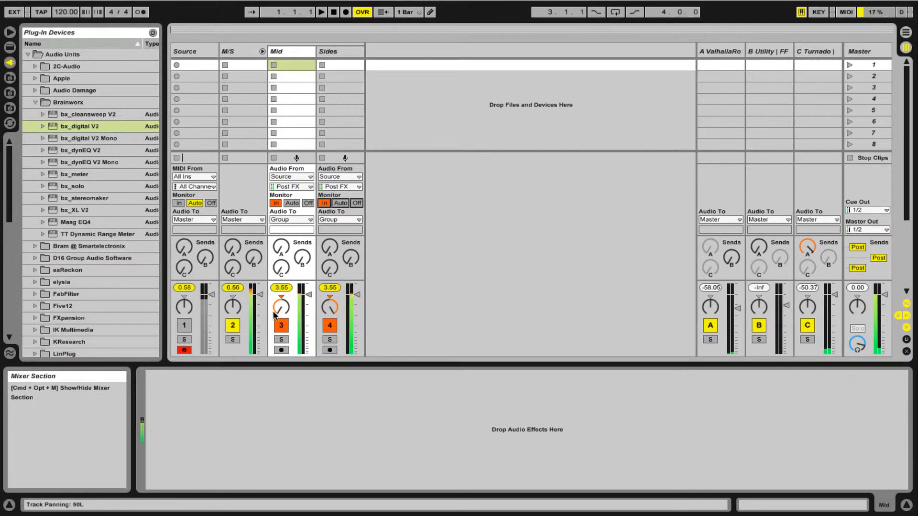
mouse_move(258, 68)
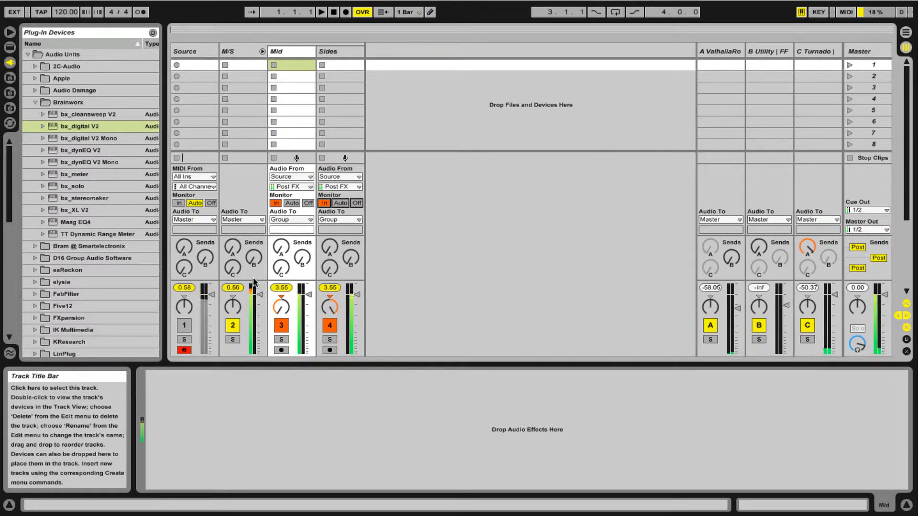
mouse_move(252, 304)
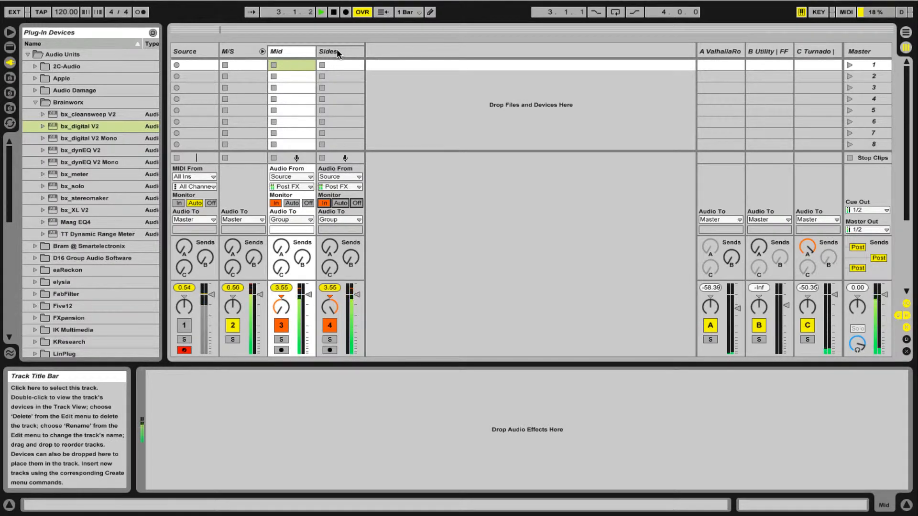
left_click(338, 51)
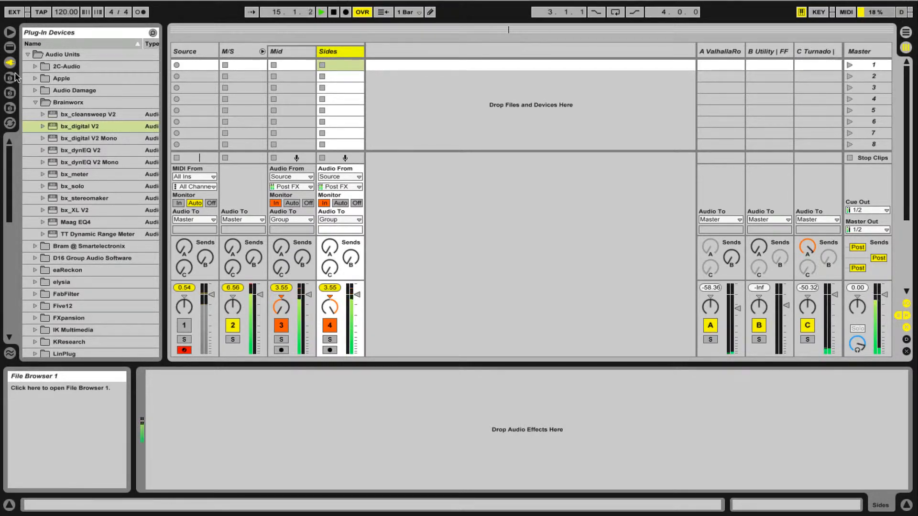
Load High Verb from Audio Effects > Reverb > Room onto Sides with Dry/Wet at 100%
left_click(7, 48)
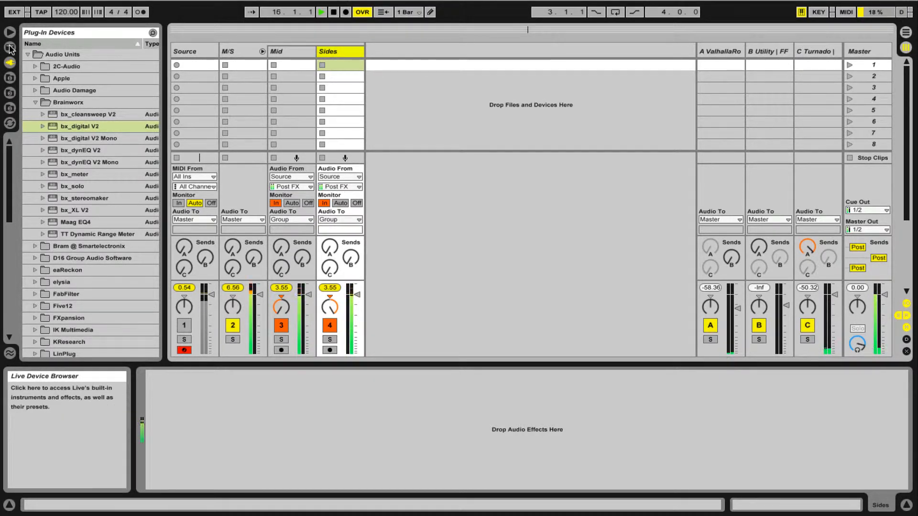
left_click(10, 48)
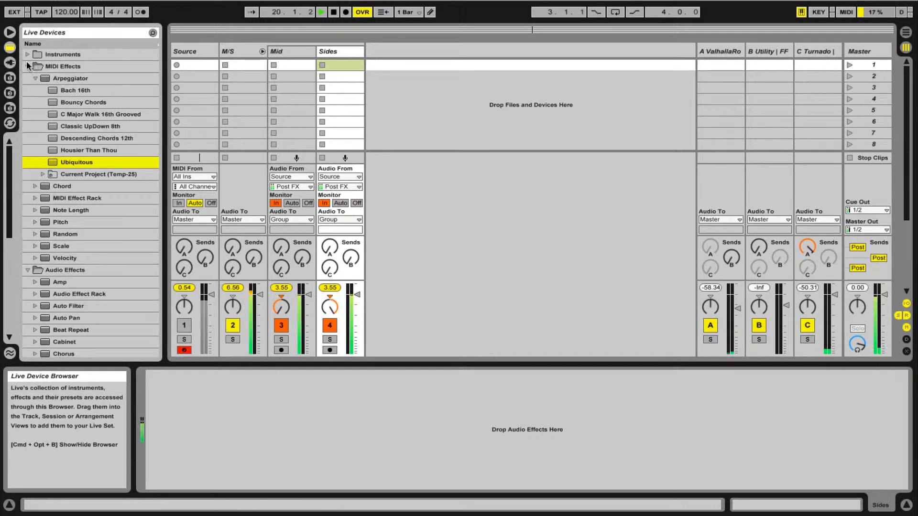
left_click(9, 75)
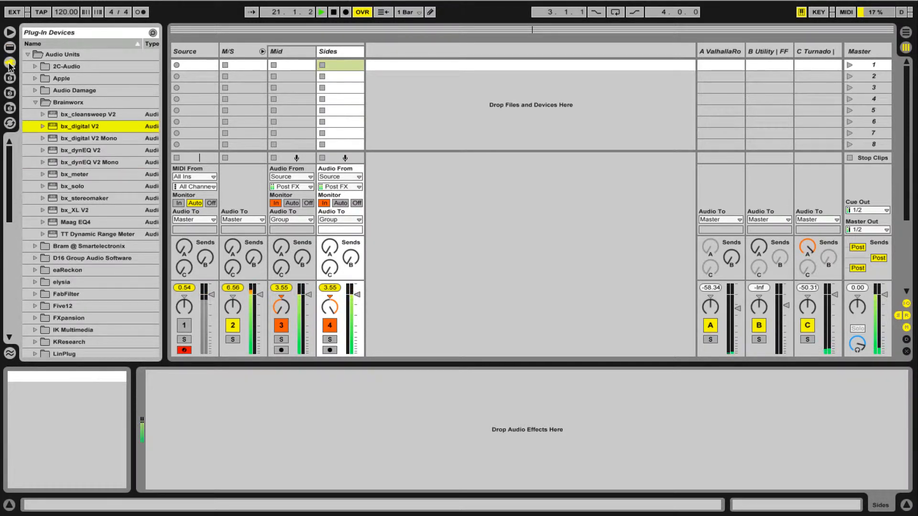
left_click(8, 62)
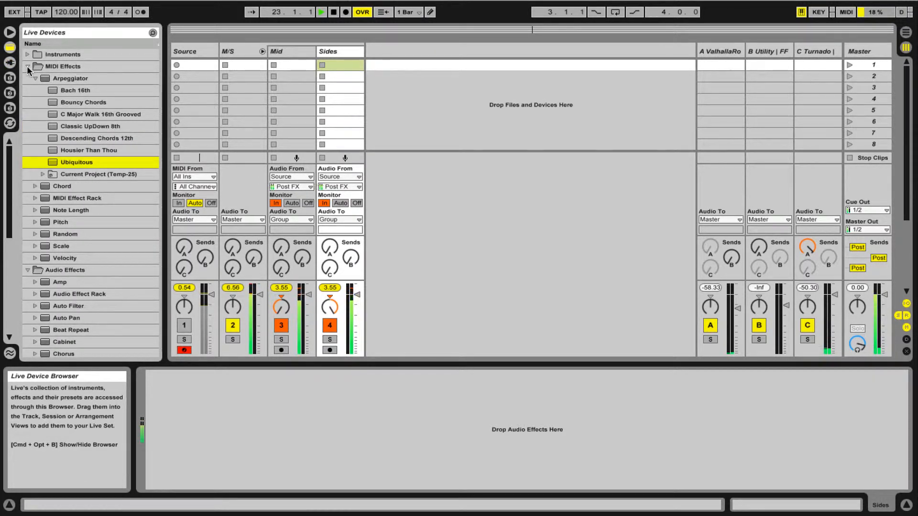
left_click(33, 66)
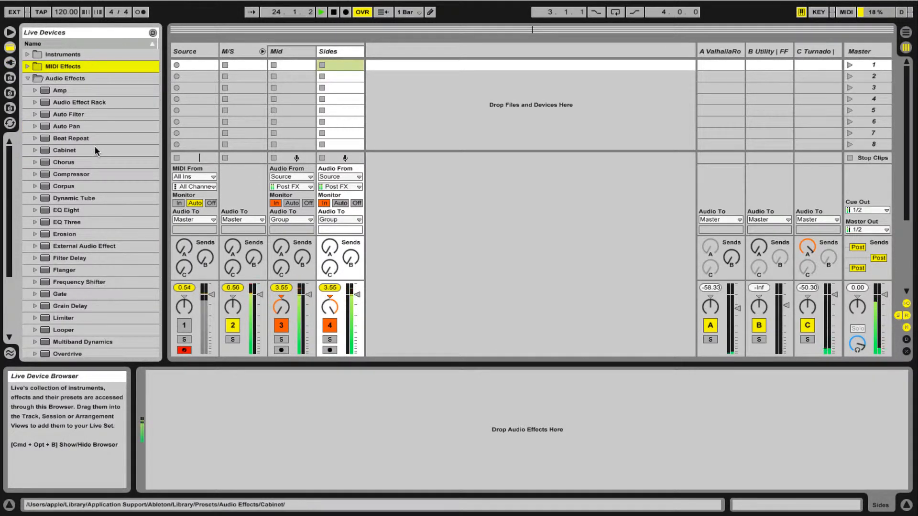
scroll("down", 3)
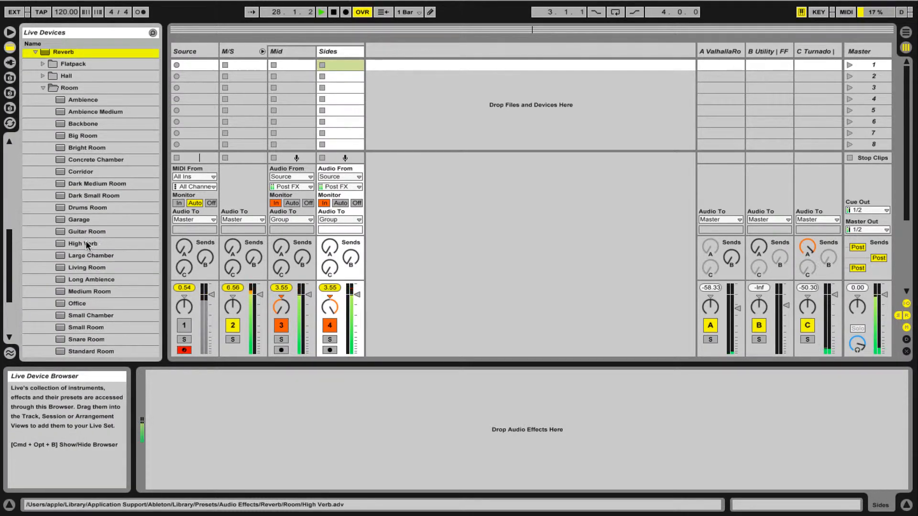
double_click(82, 244)
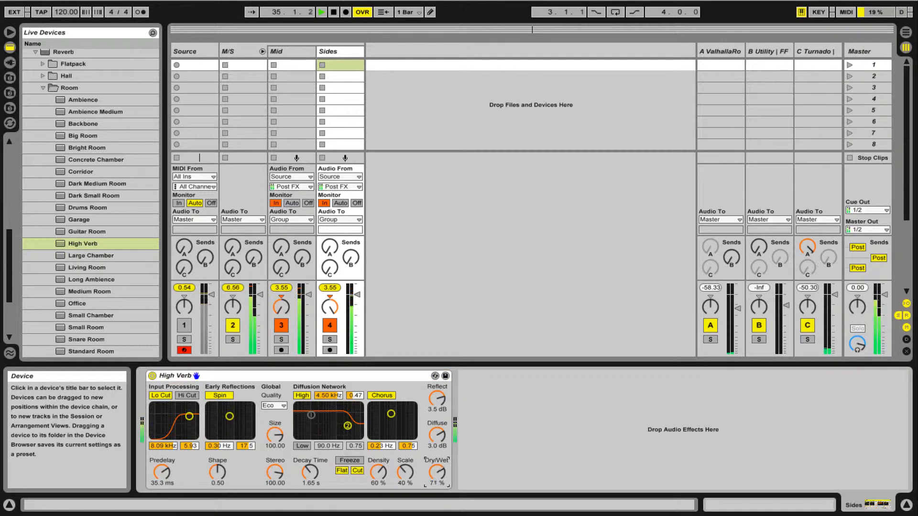
left_click_drag(436, 473, 436, 456)
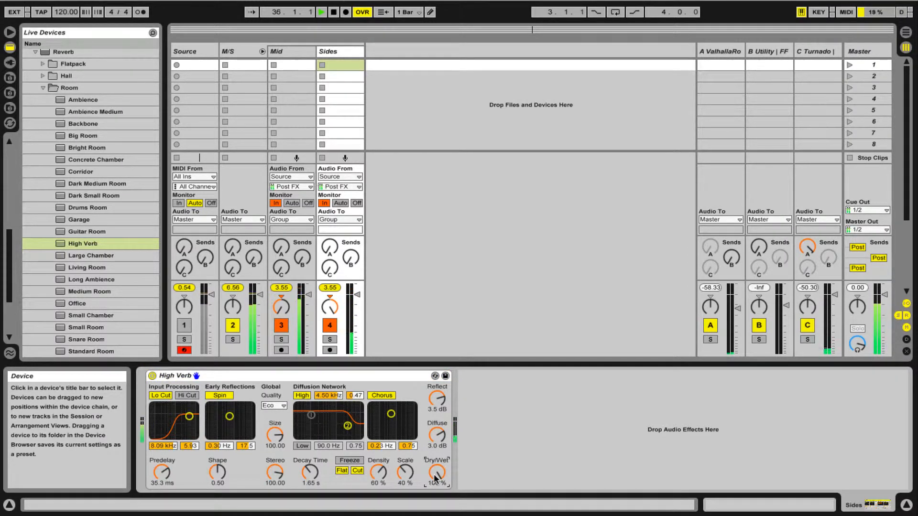
mouse_move(448, 317)
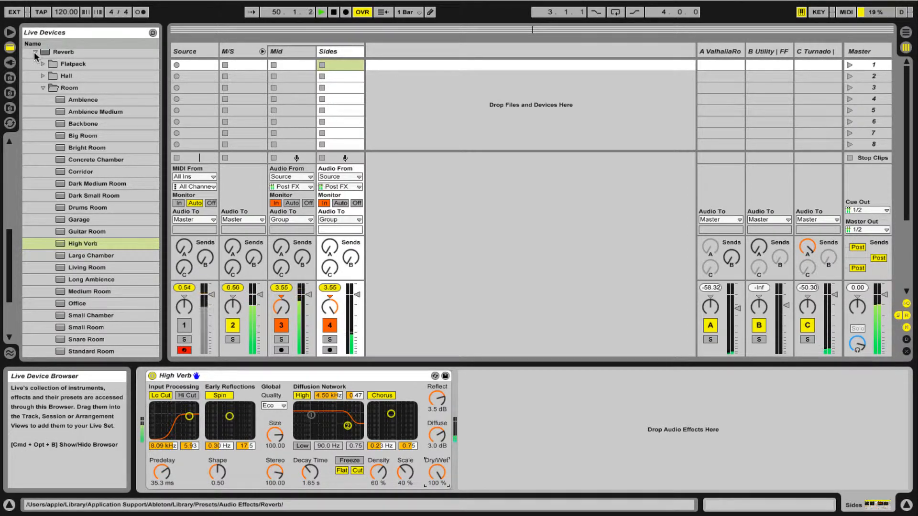
Load the Swirl Auto Filter preset after High Verb on Sides, then solo the M/S group
left_click(38, 53)
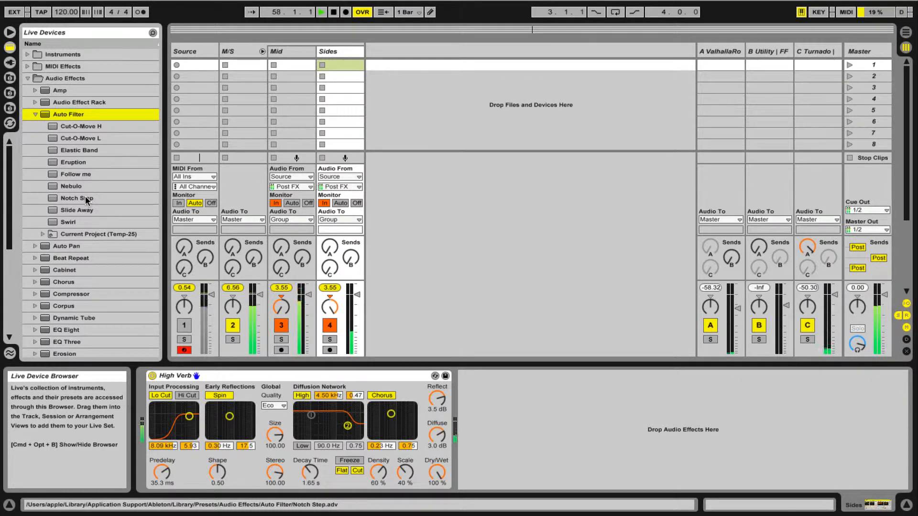
left_click(68, 222)
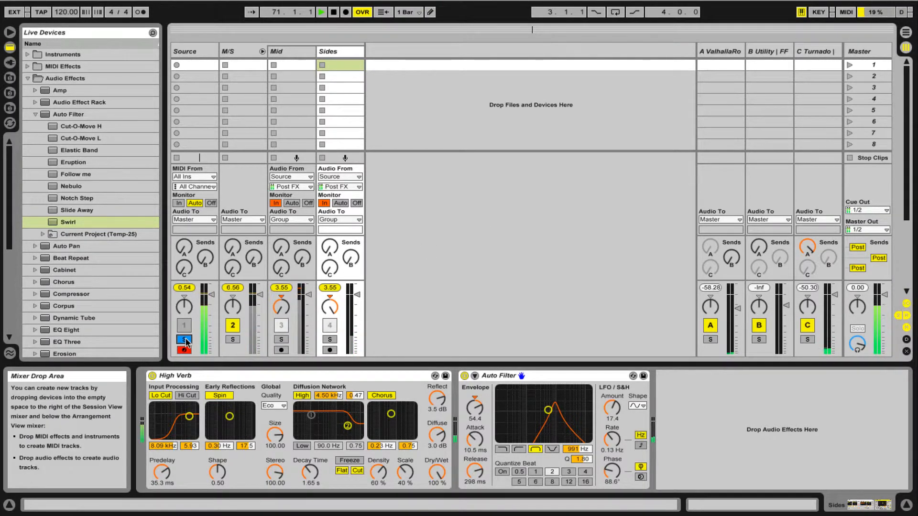
left_click(184, 339)
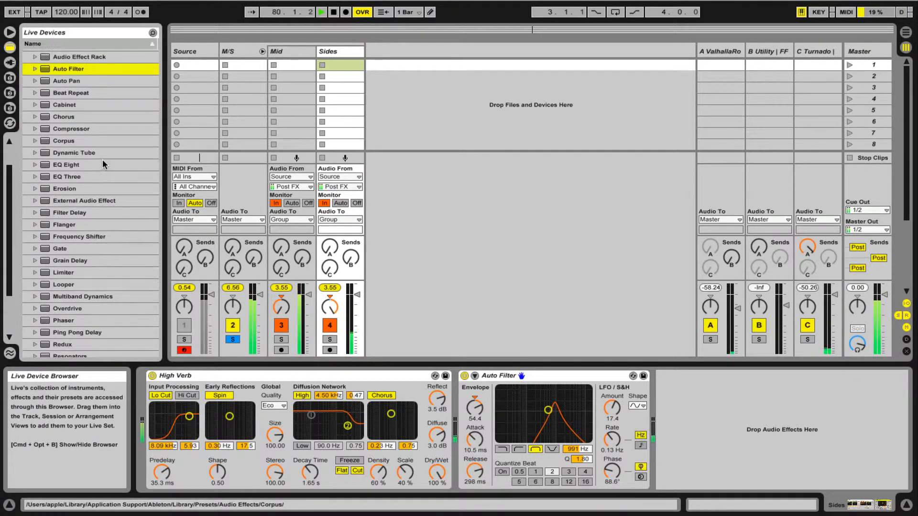
Put the Short Filter Delay preset at the head of the Sides chain, then solo Mid
scroll("down", 3)
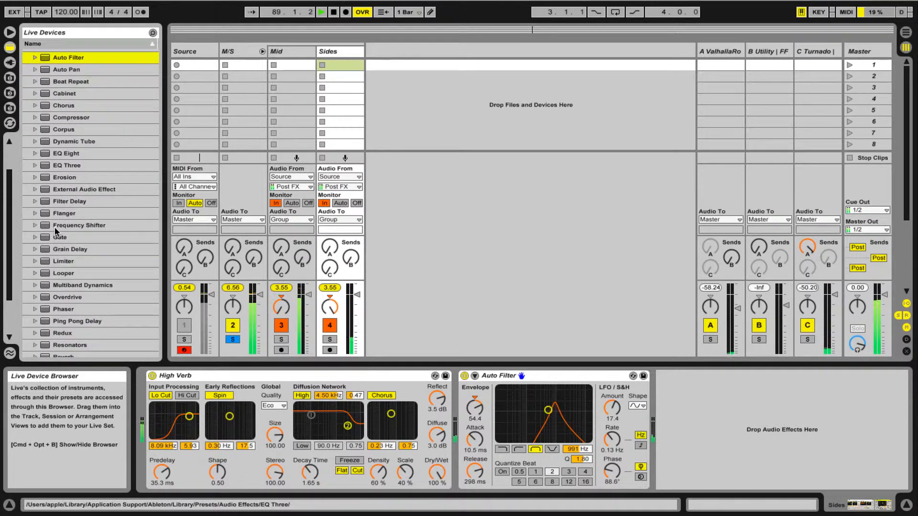
scroll("down", 3)
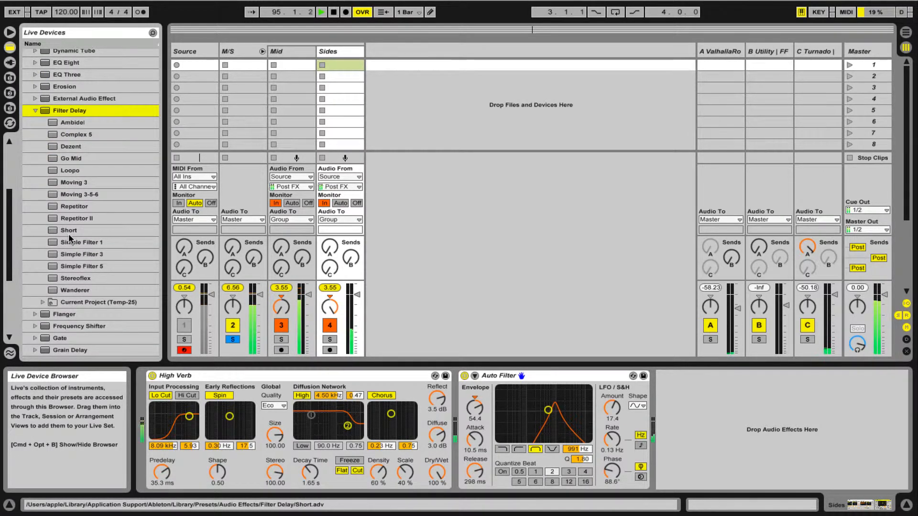
left_click(69, 230)
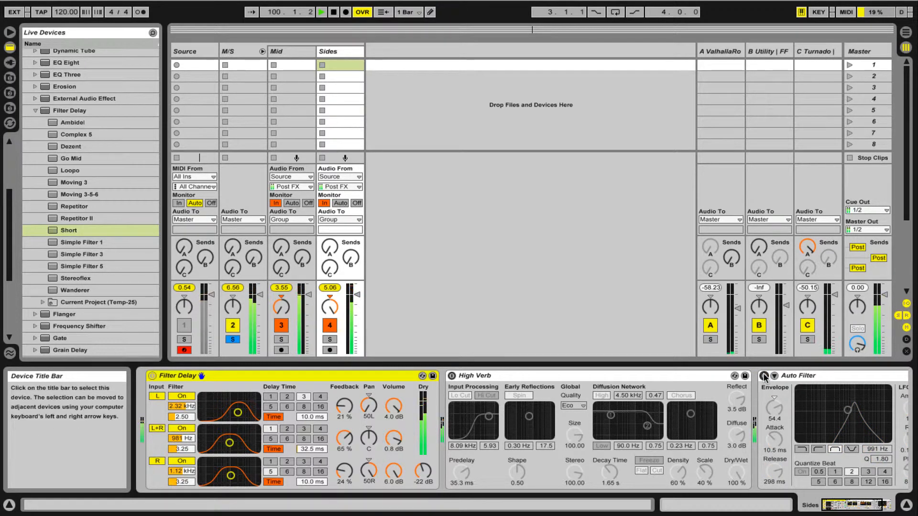
mouse_move(335, 407)
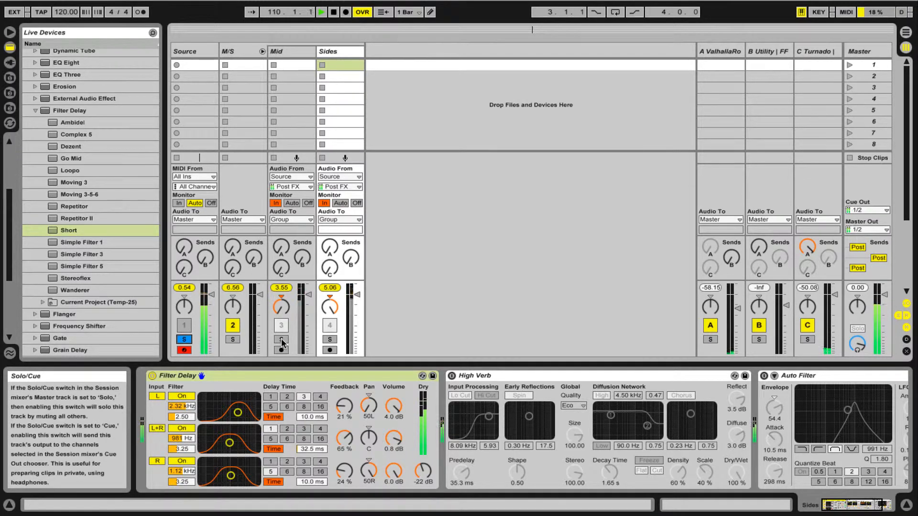
left_click(329, 340)
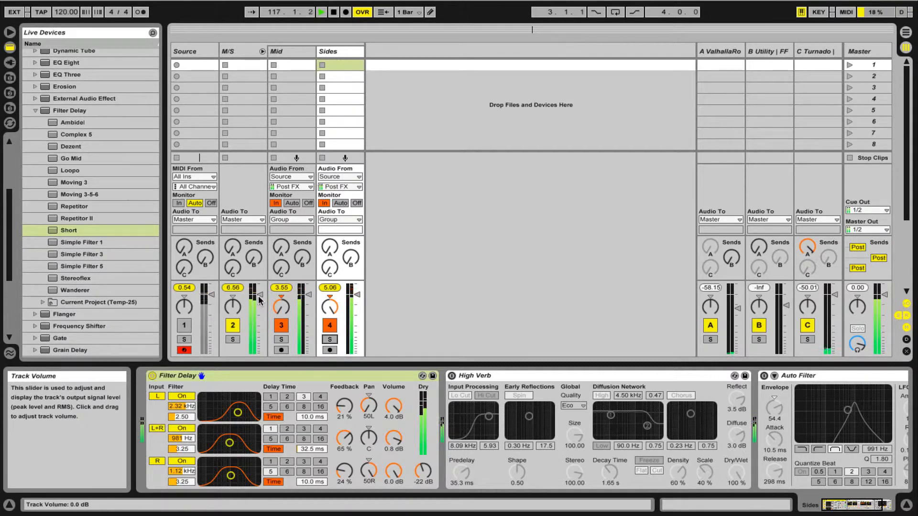
In the M/S group's bx_digital V2 window, drop Gain In to -3.2 dB and enable Auto Solo
left_click(235, 51)
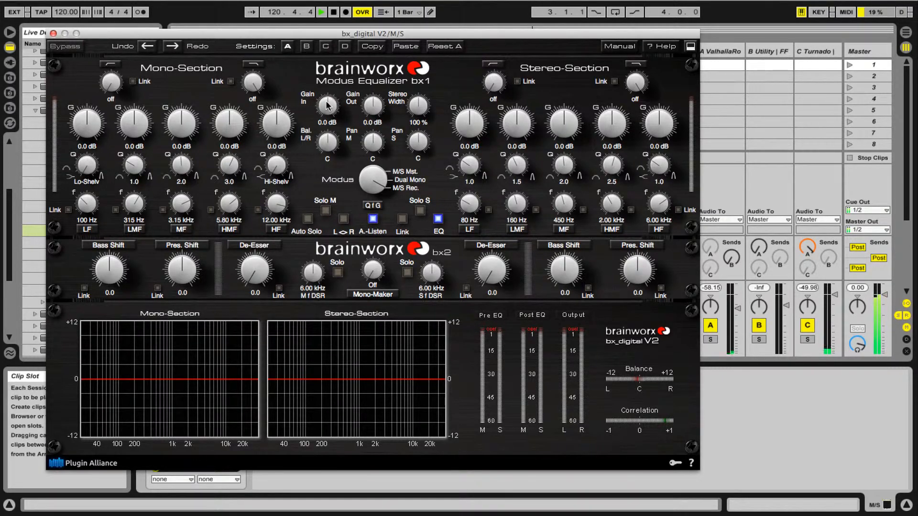
left_click_drag(326, 104, 327, 117)
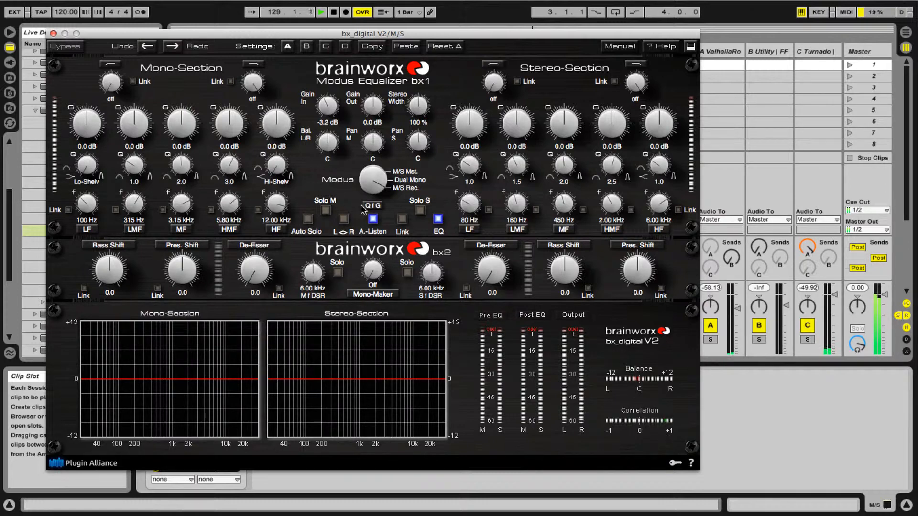
left_click(307, 218)
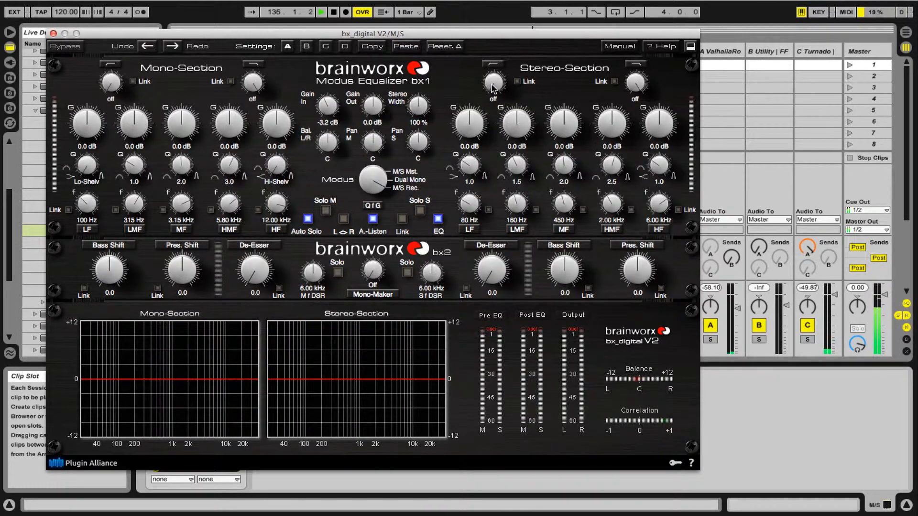
Set the Stereo-Section low cut to 448 Hz and Mono-Section Bass Shift to 4.8
left_click_drag(494, 80, 494, 65)
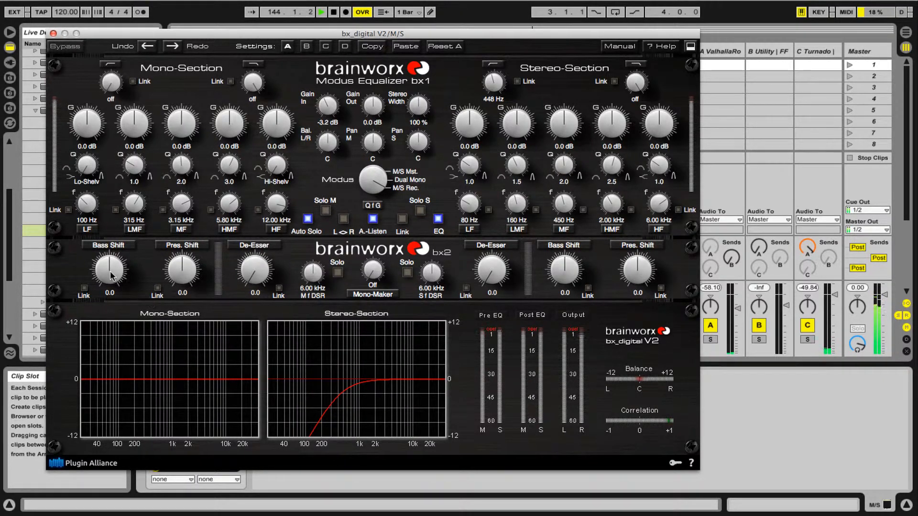
left_click_drag(109, 269, 109, 257)
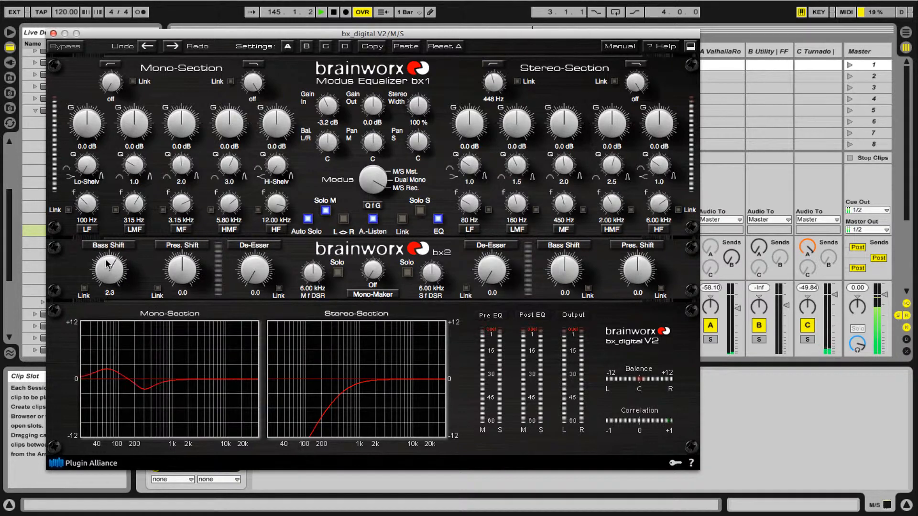
left_click_drag(108, 269, 108, 246)
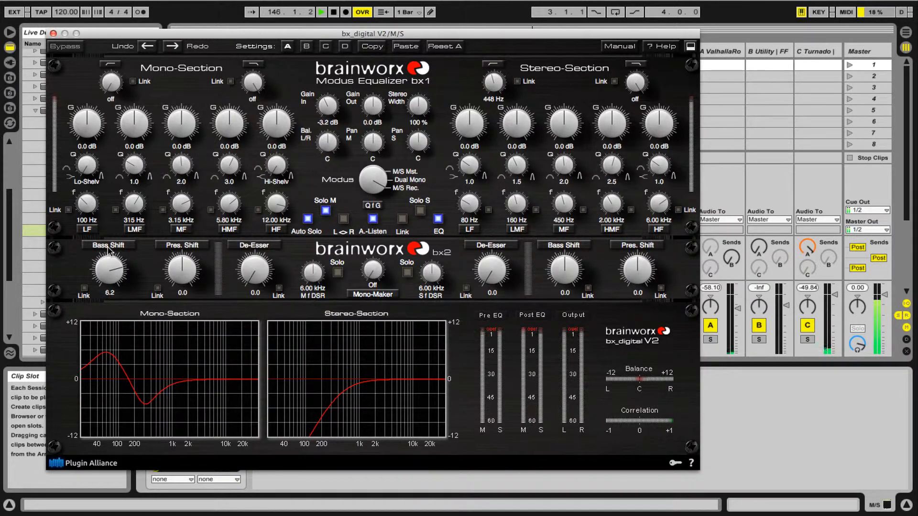
left_click_drag(108, 268, 107, 279)
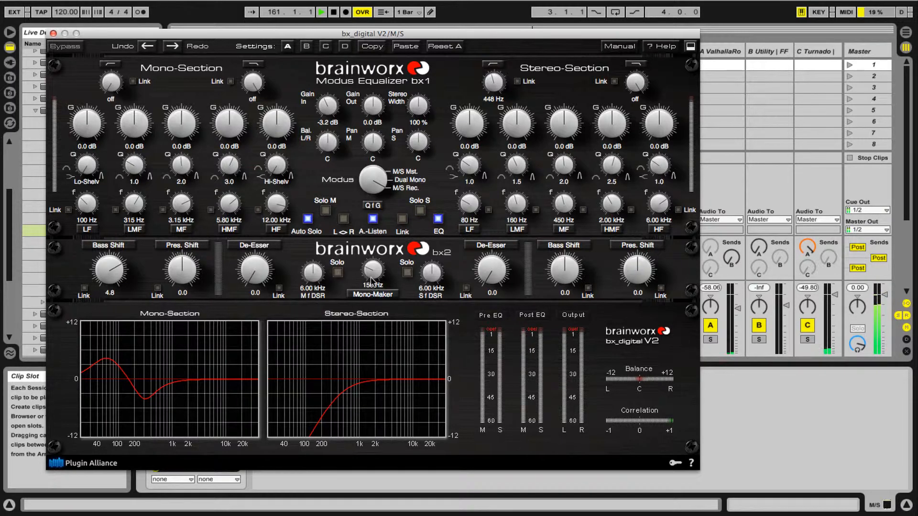
Try Mono-Maker around 842 Hz and return it to Off, then settle Stereo Width at 99 %
left_click_drag(373, 268, 372, 261)
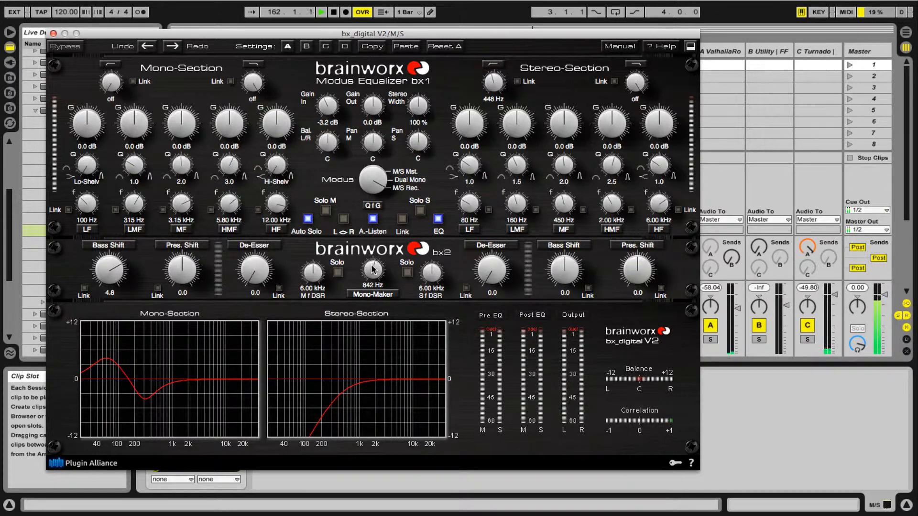
left_click_drag(372, 270, 372, 252)
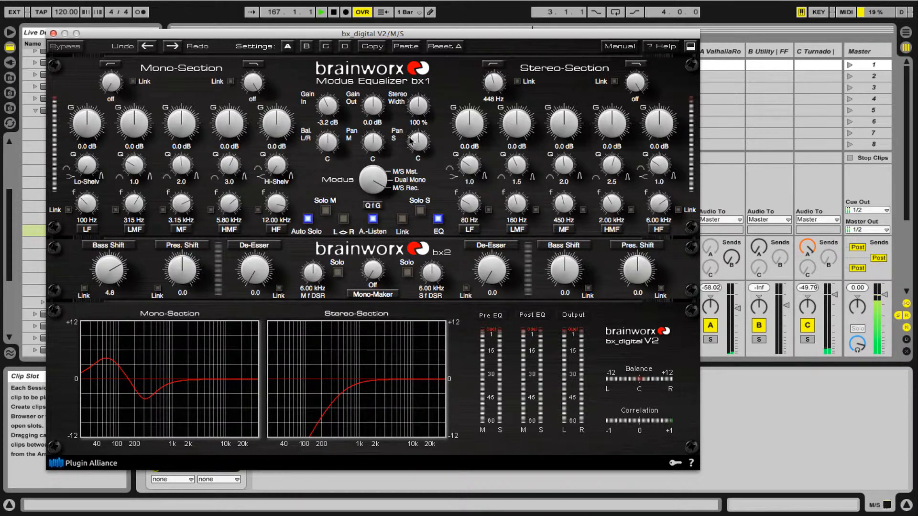
left_click_drag(415, 105, 415, 88)
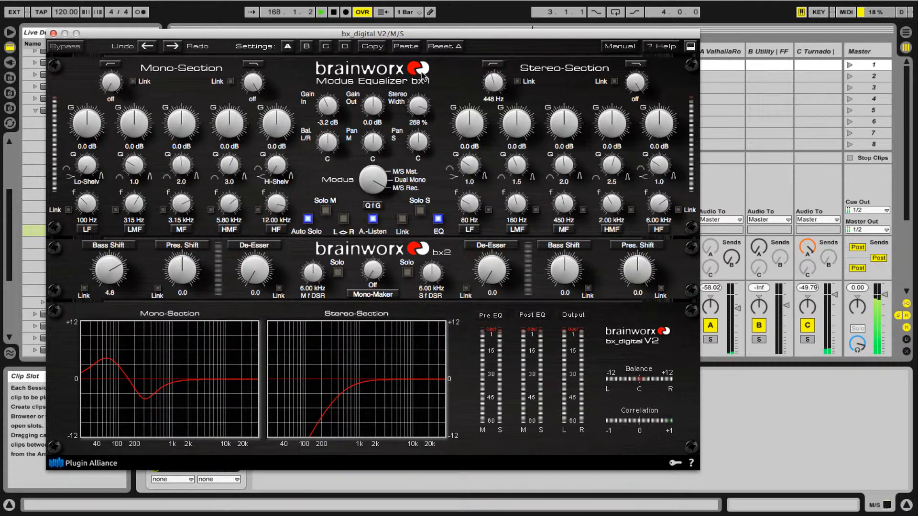
left_click_drag(417, 105, 417, 117)
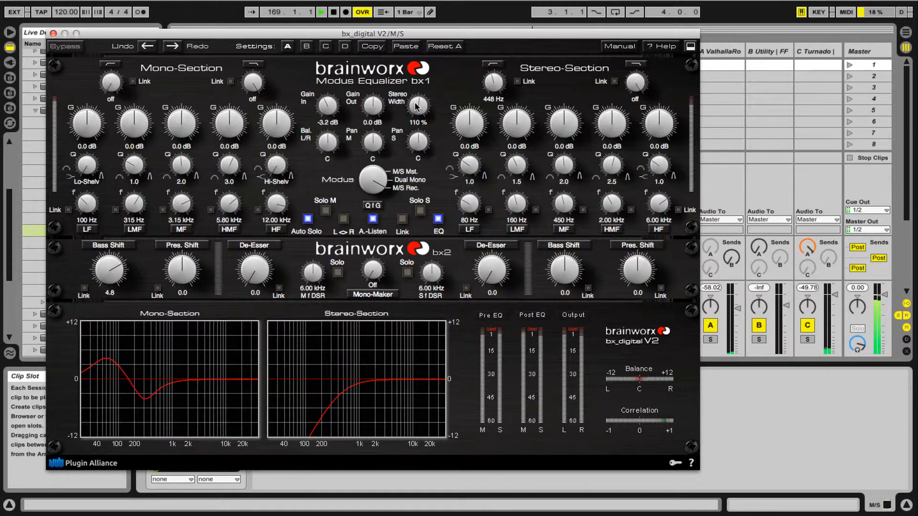
left_click_drag(418, 106, 417, 146)
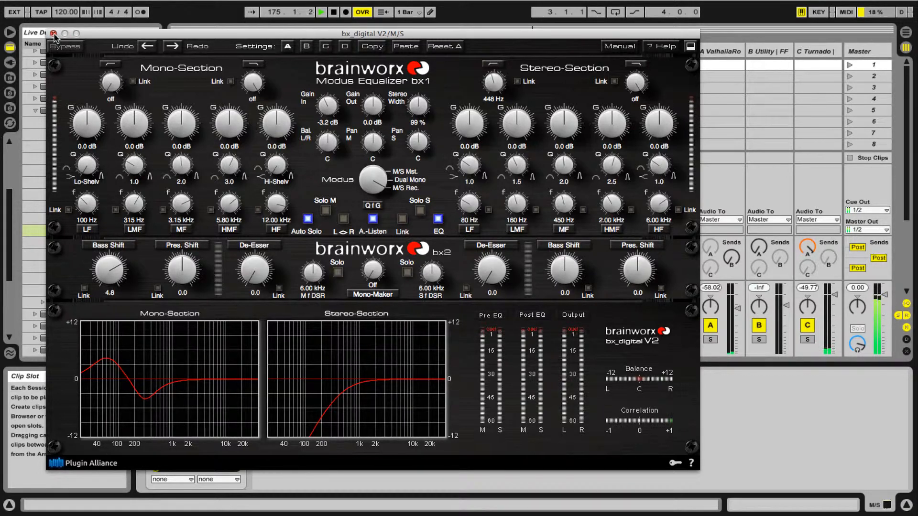
Close the bx_digital V2 plugin window and stop playback
left_click(54, 33)
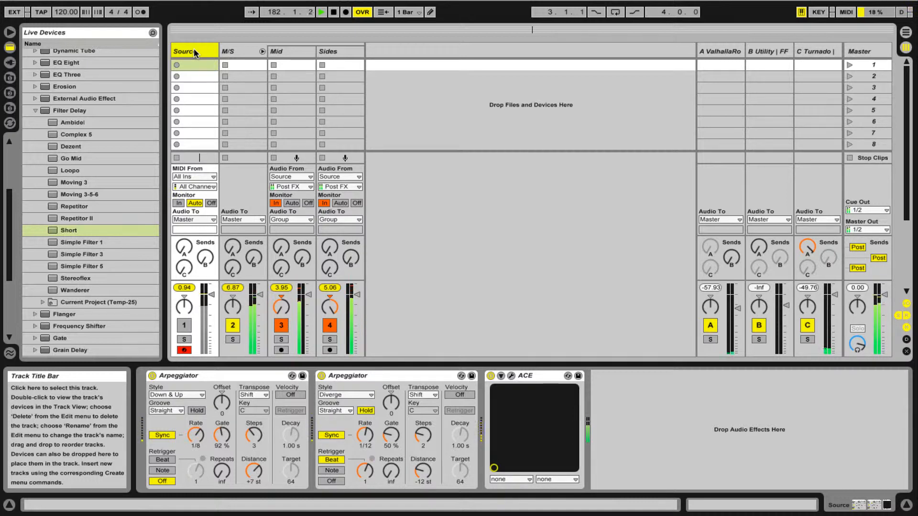
mouse_move(286, 51)
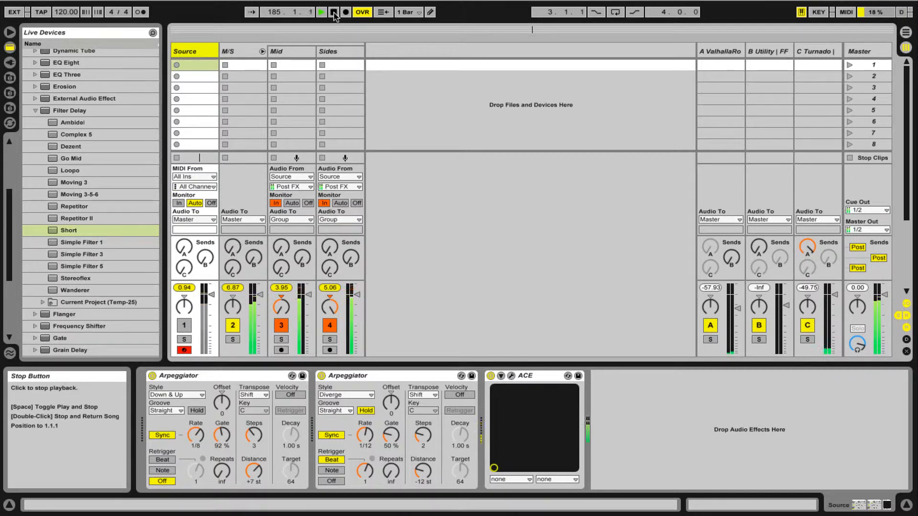
left_click(322, 14)
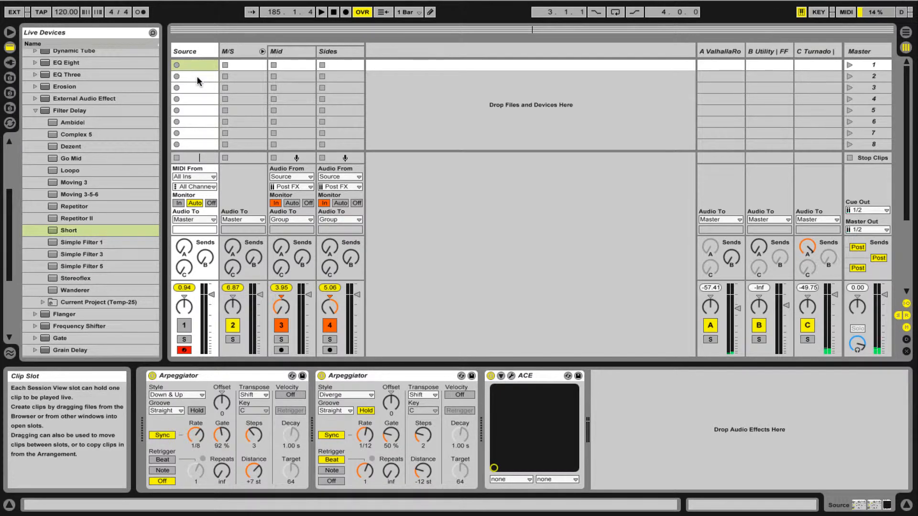
left_click(189, 52)
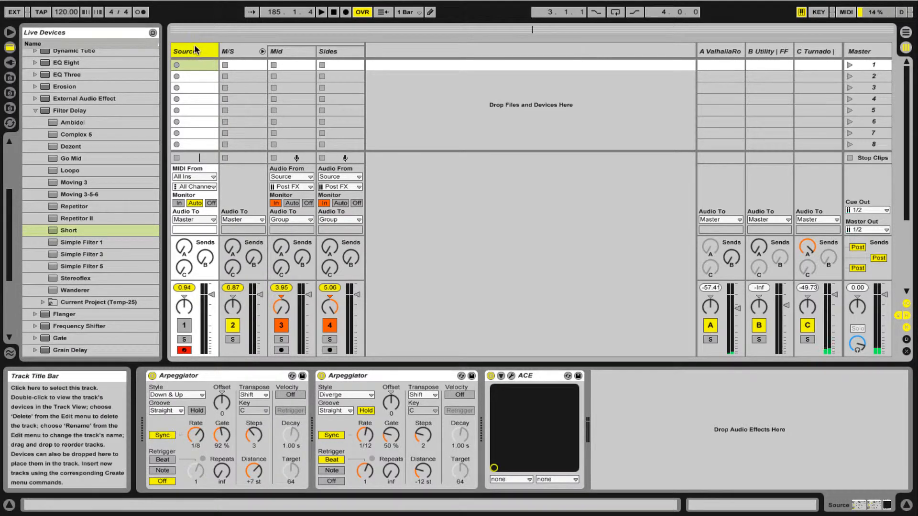
mouse_move(187, 120)
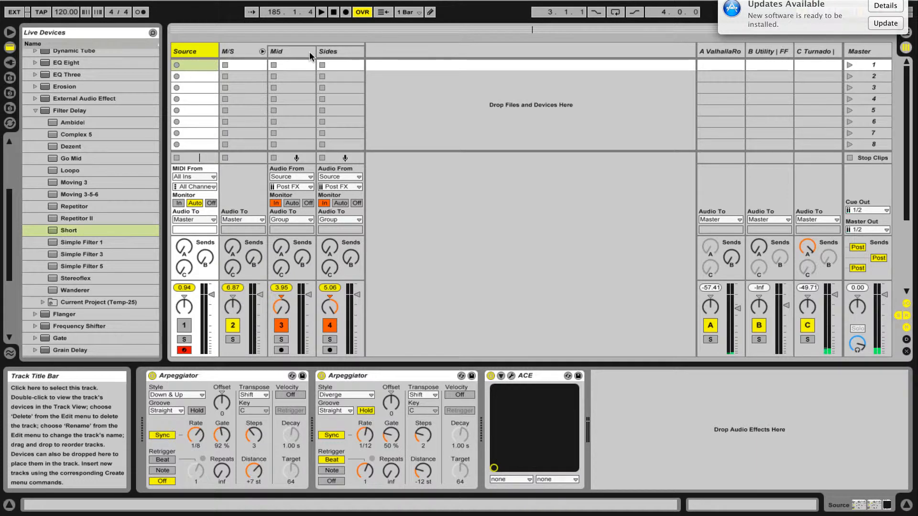
mouse_move(295, 111)
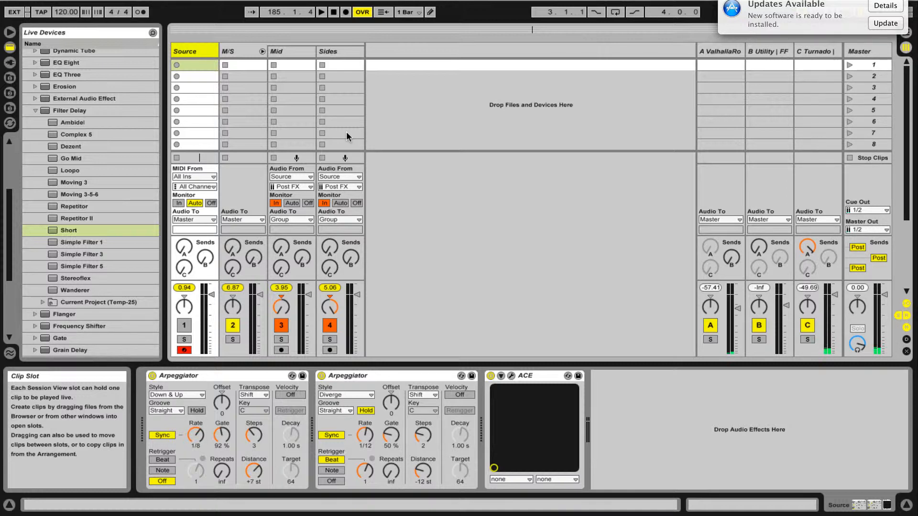
mouse_move(353, 118)
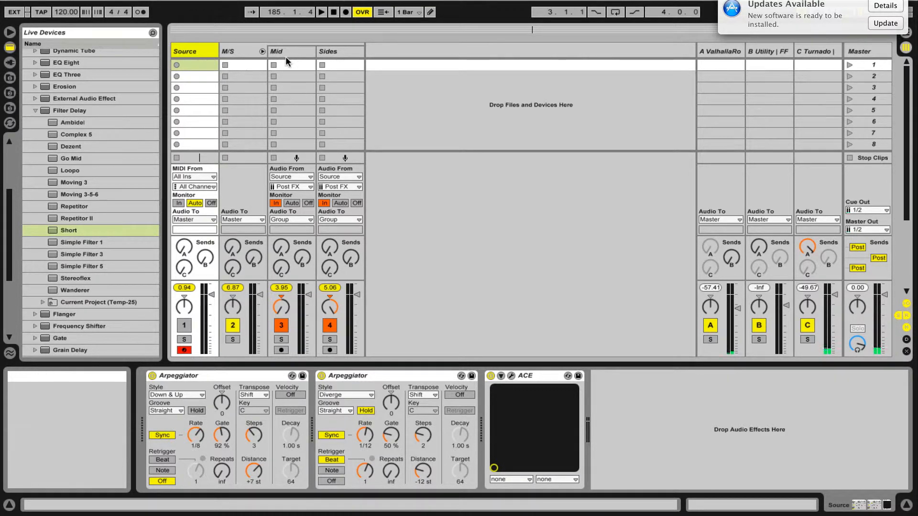
mouse_move(342, 101)
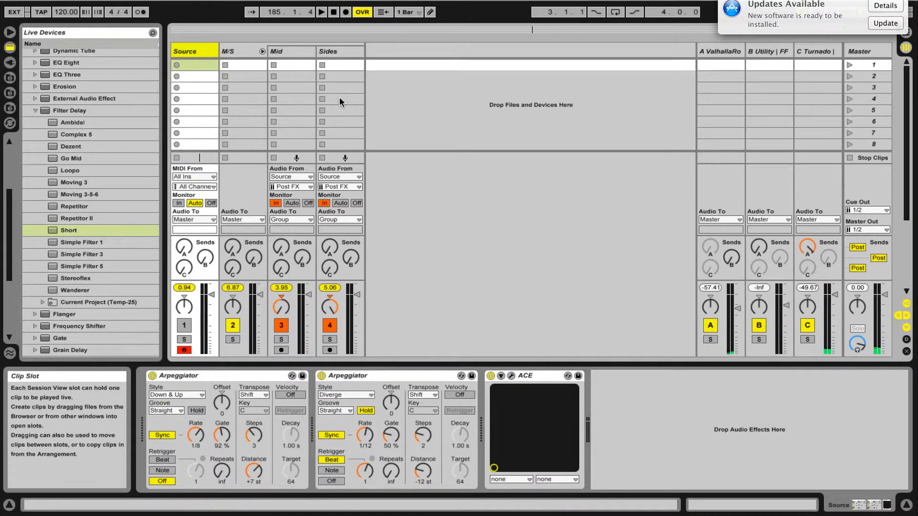
View the Sides chain (Filter Delay, High Verb, Auto Filter), then Mid's empty chain
left_click(339, 51)
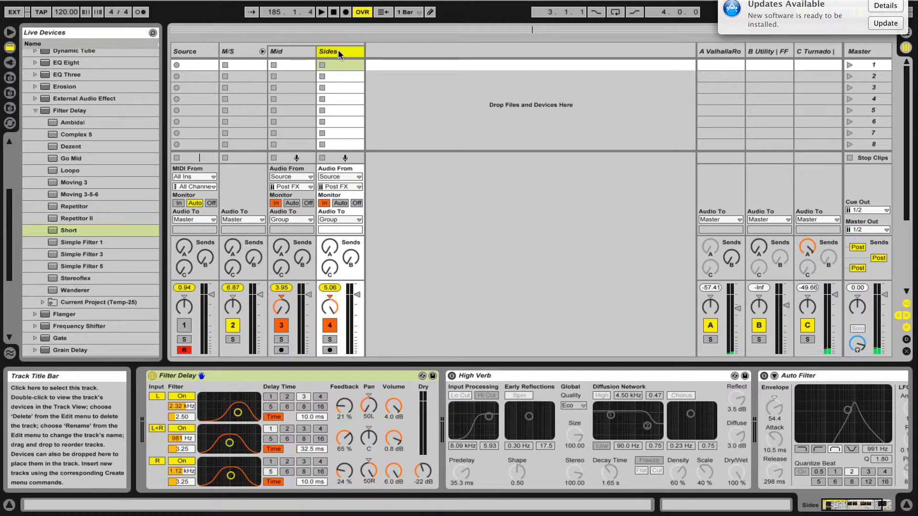
mouse_move(298, 54)
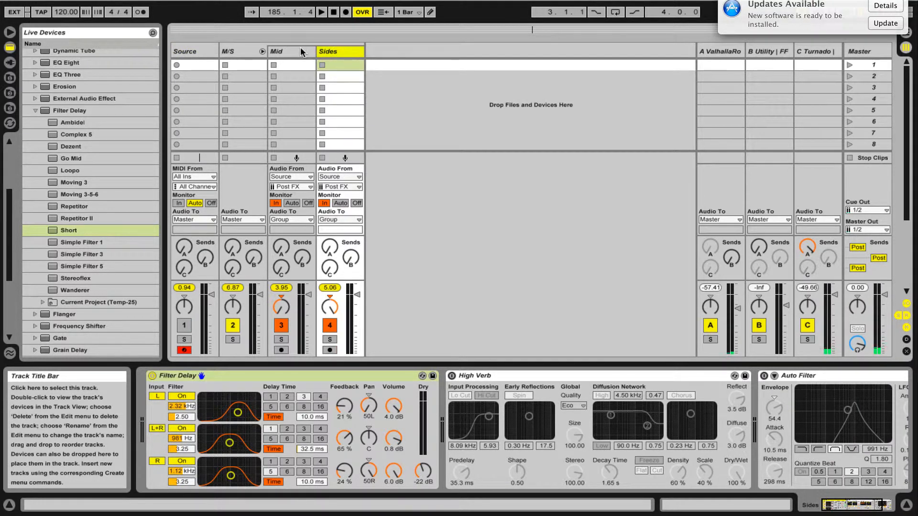
left_click(291, 51)
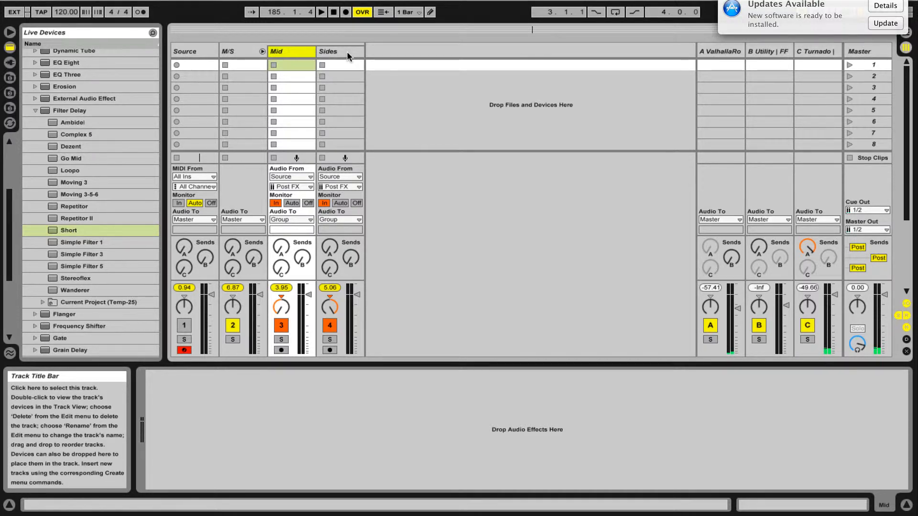
Select the M/S group track to display its bx_digital V2 device
left_click(237, 51)
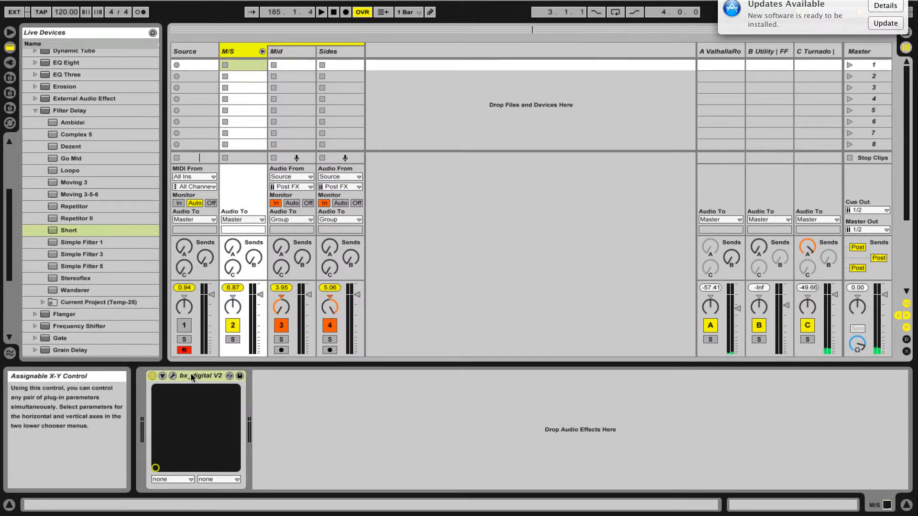
mouse_move(199, 382)
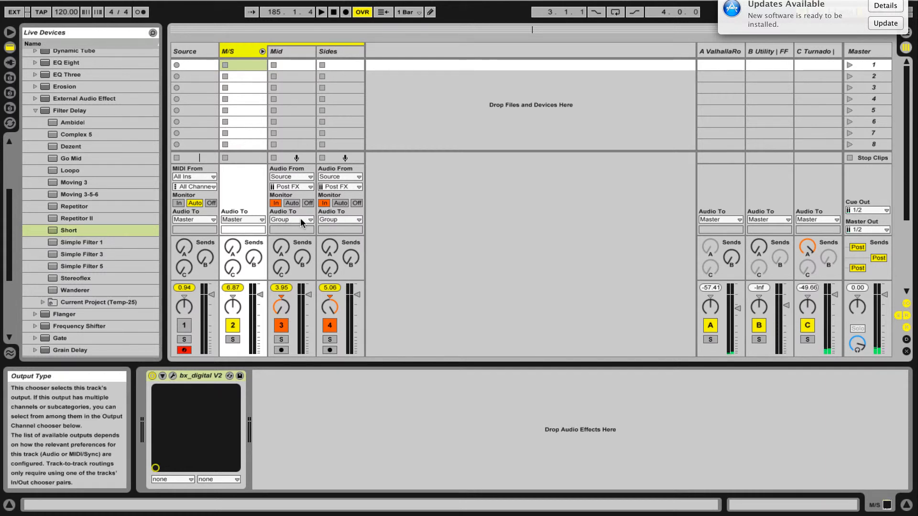
mouse_move(304, 81)
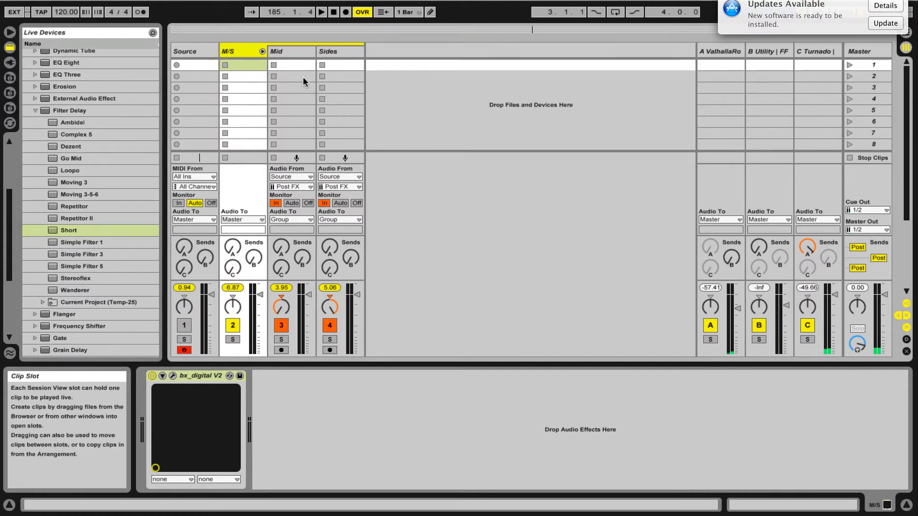